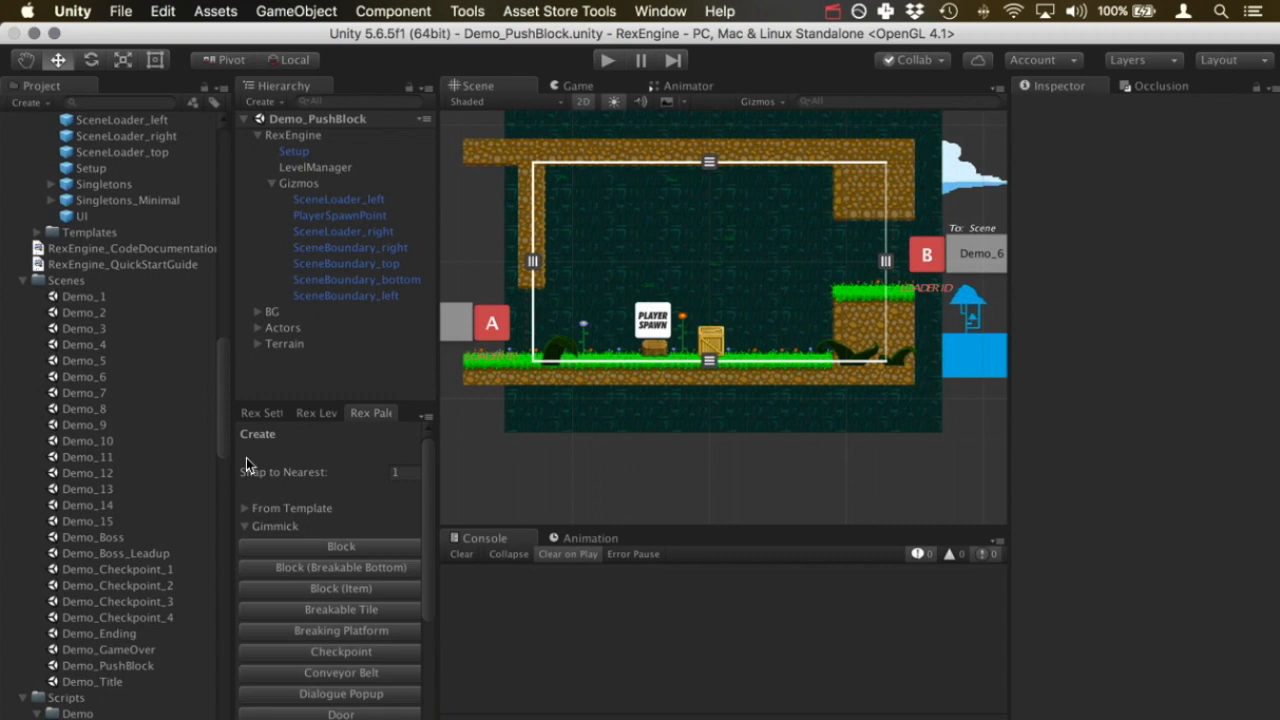
Play-test the Demo_PushBlock scene briefly and stop playback to return to editing.
click(608, 60)
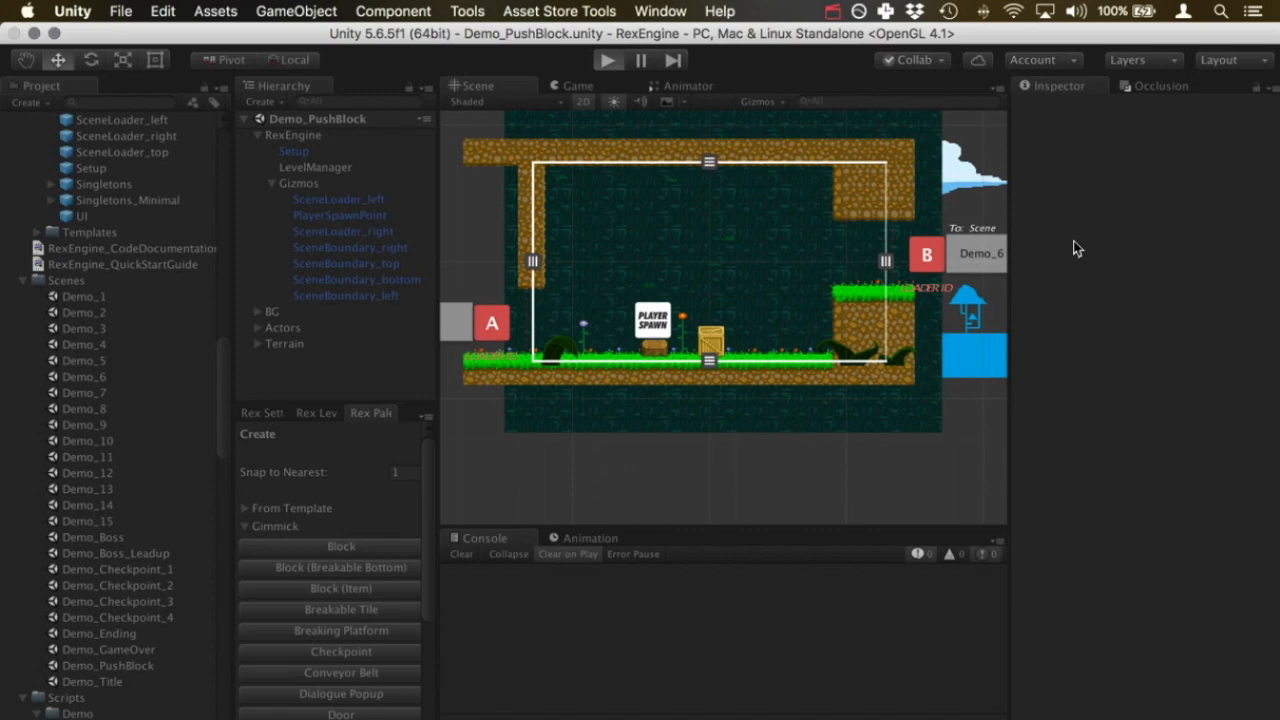
click(608, 60)
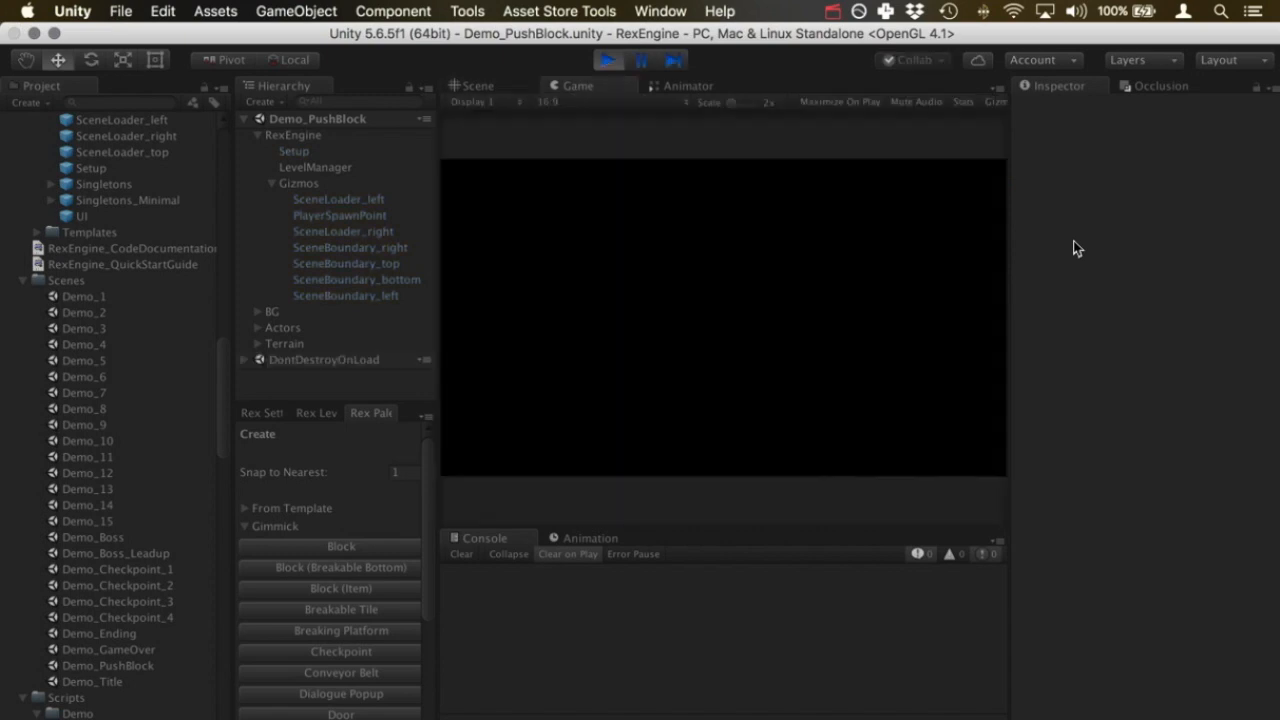
click(608, 60)
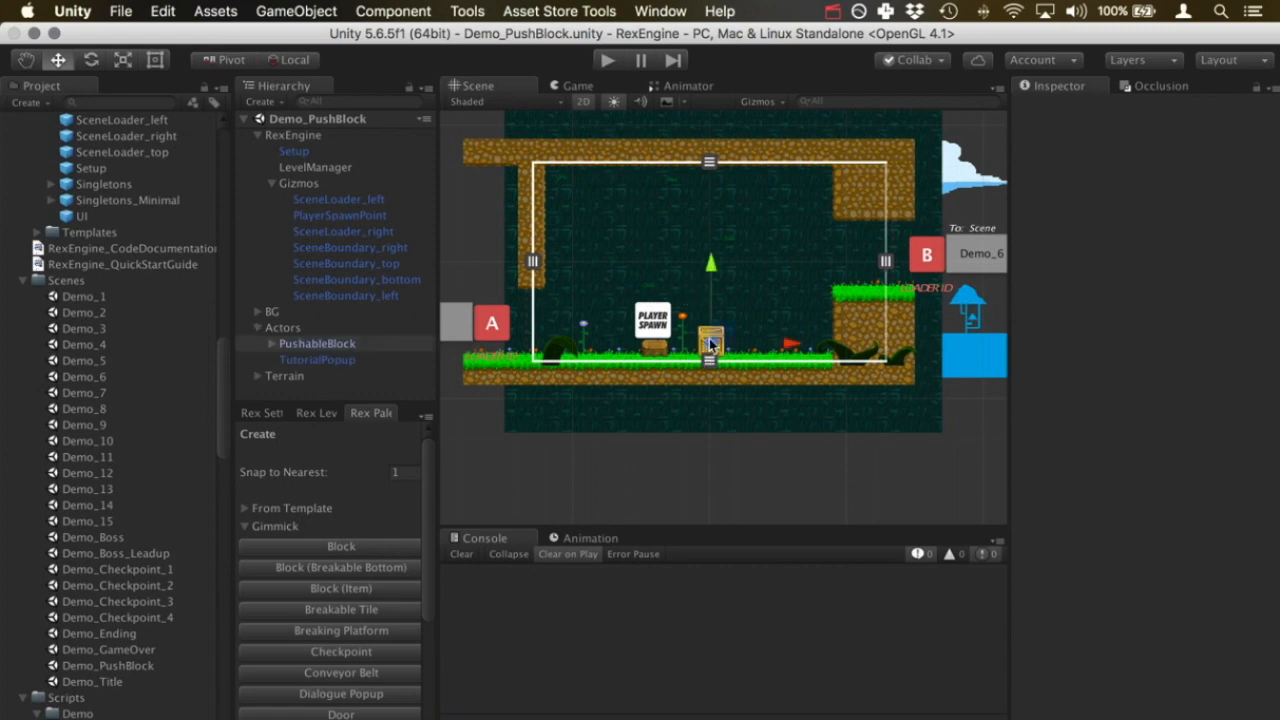
Select the PushableBlock crate and review its Box Collider 2D, Rex Physics and Rex Actor components.
click(711, 335)
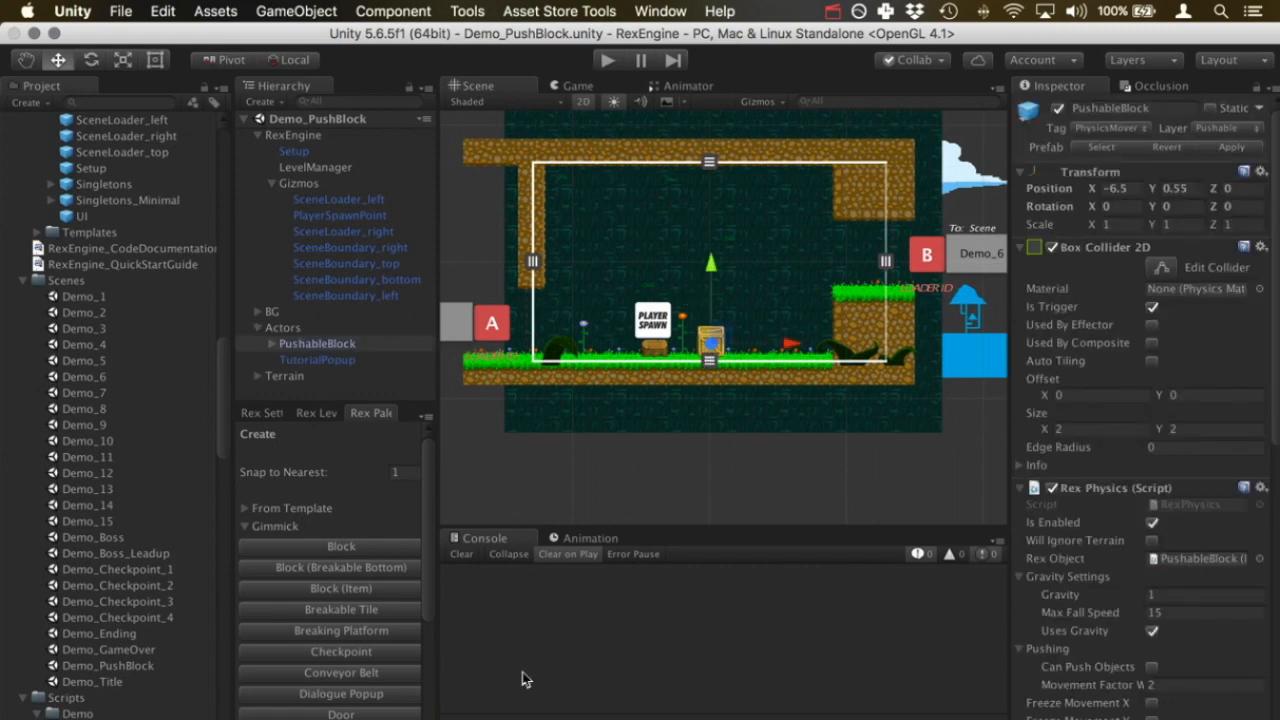
mouse_move(370, 420)
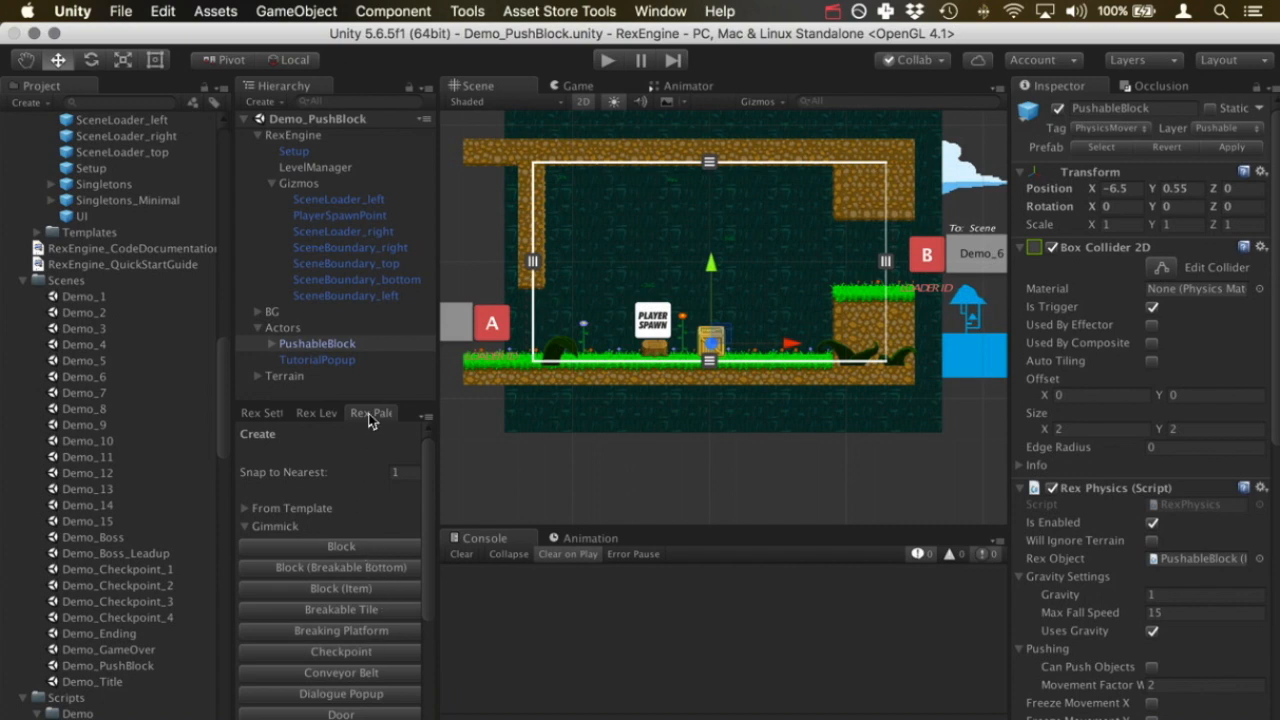
mouse_move(362, 636)
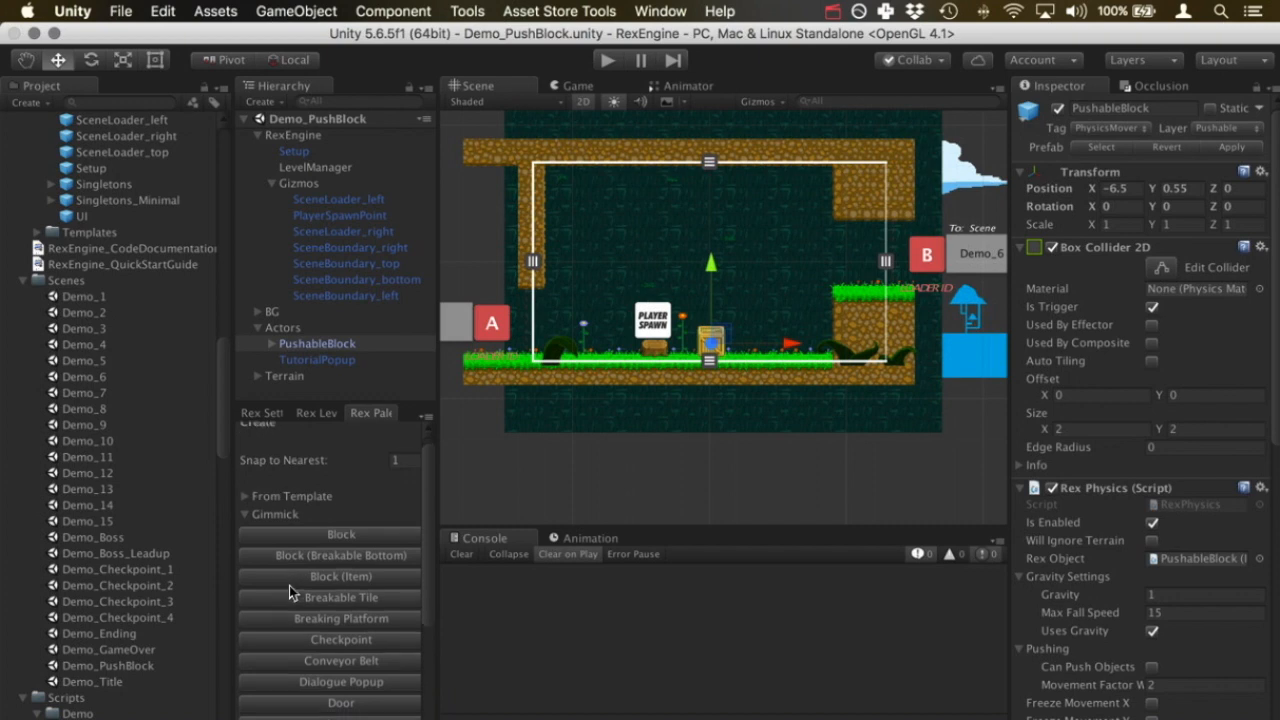
scroll(down, 3)
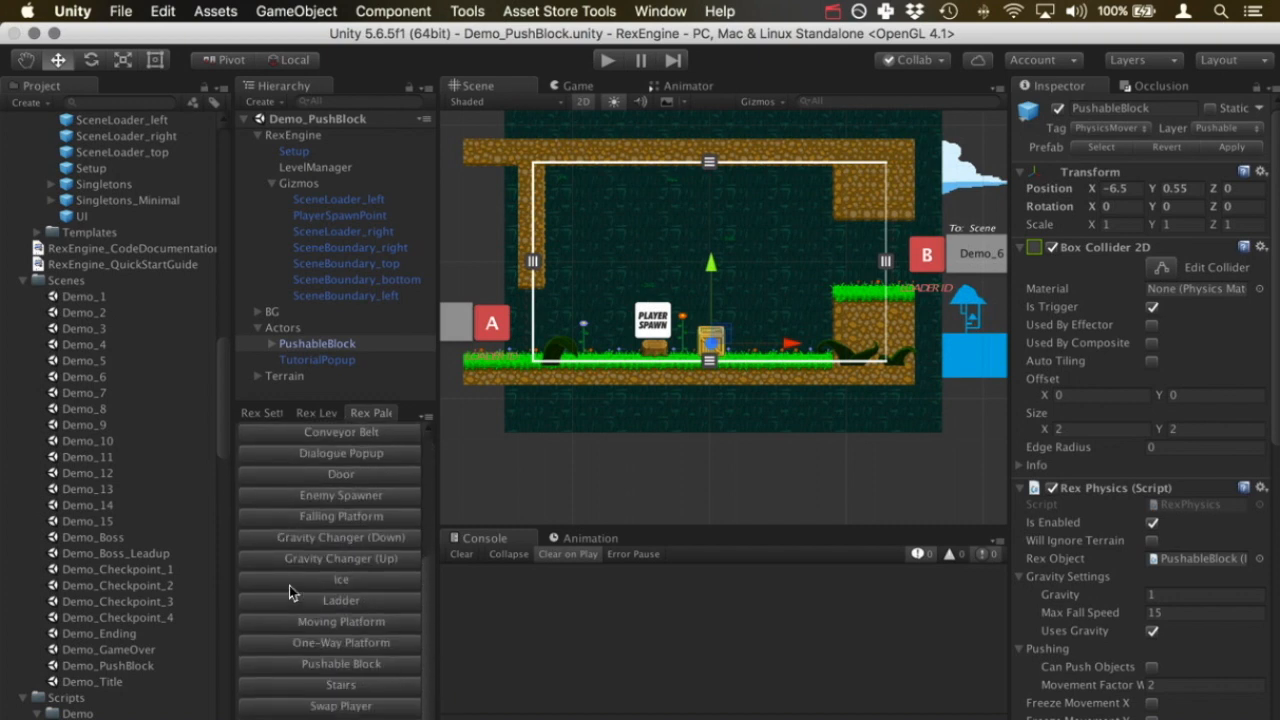
mouse_move(378, 670)
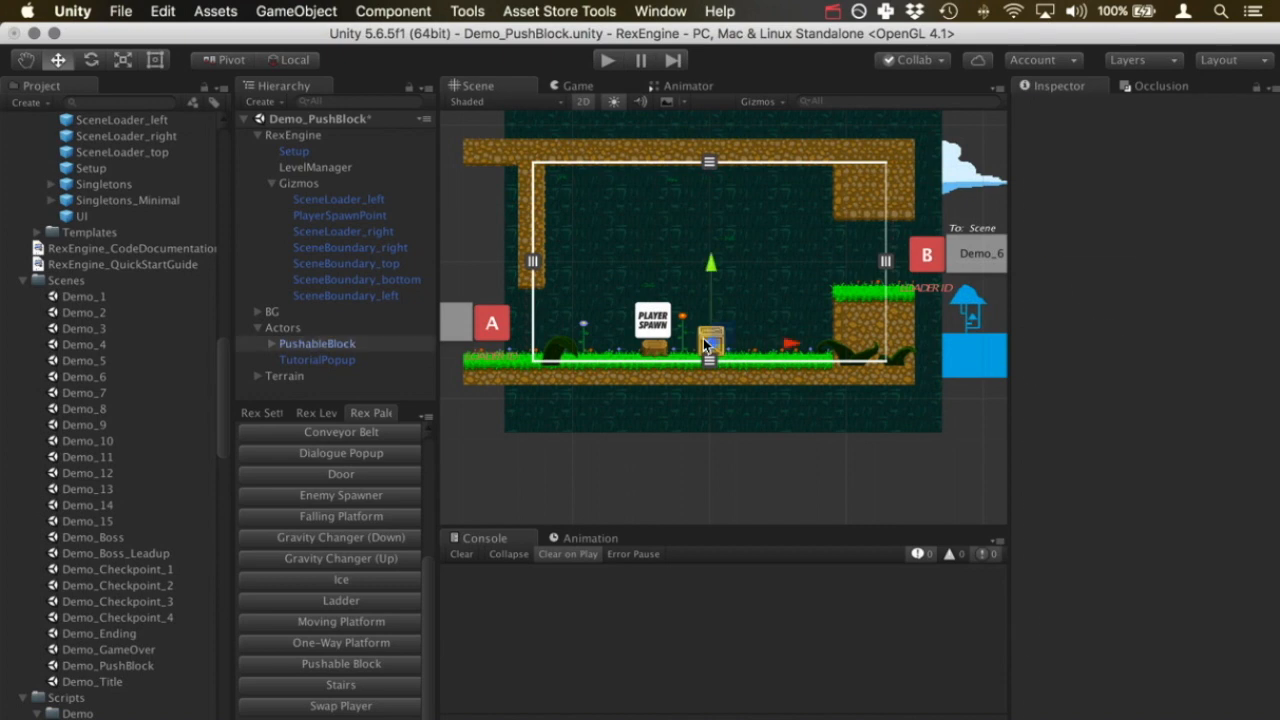
click(317, 343)
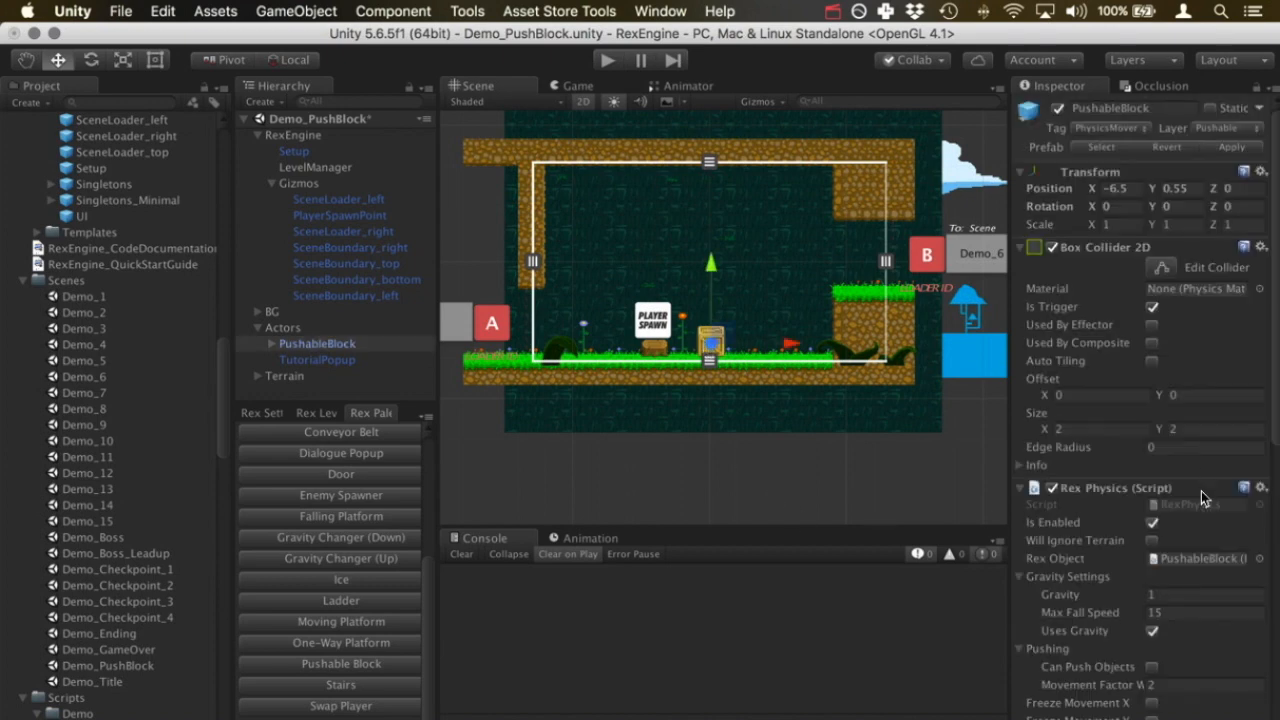
scroll(down, 3)
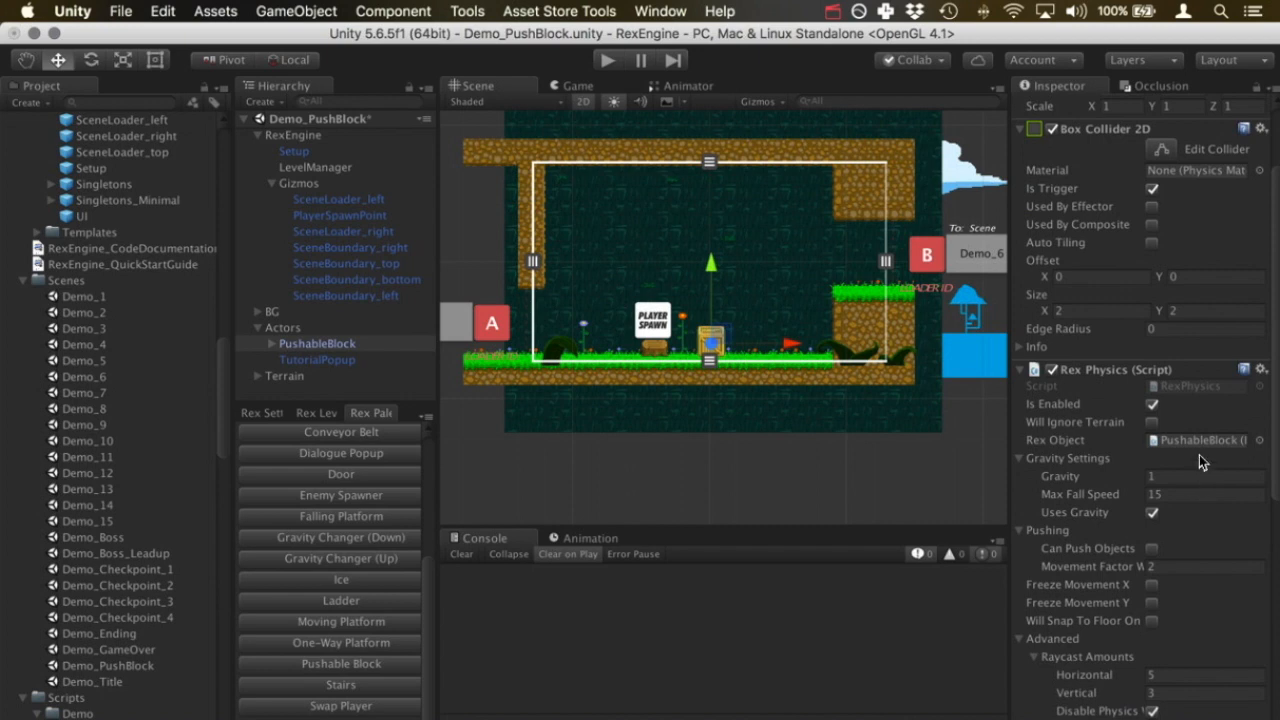
scroll(down, 3)
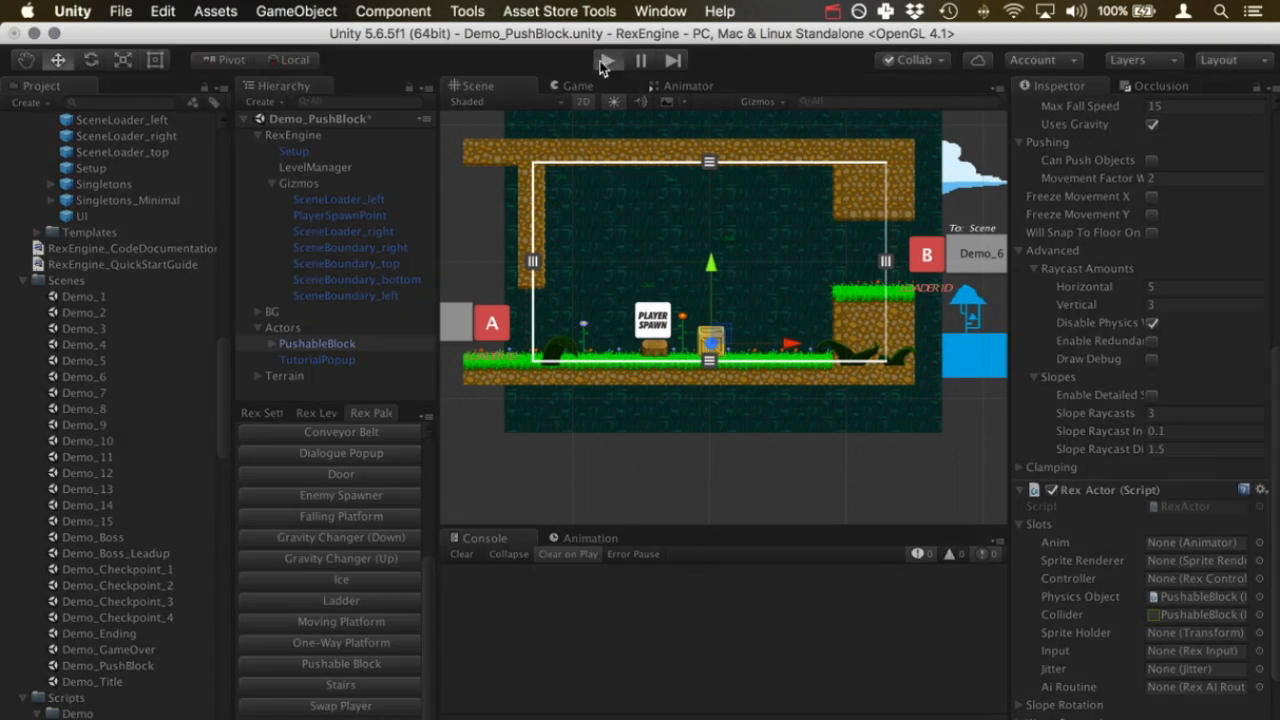
mouse_move(645, 173)
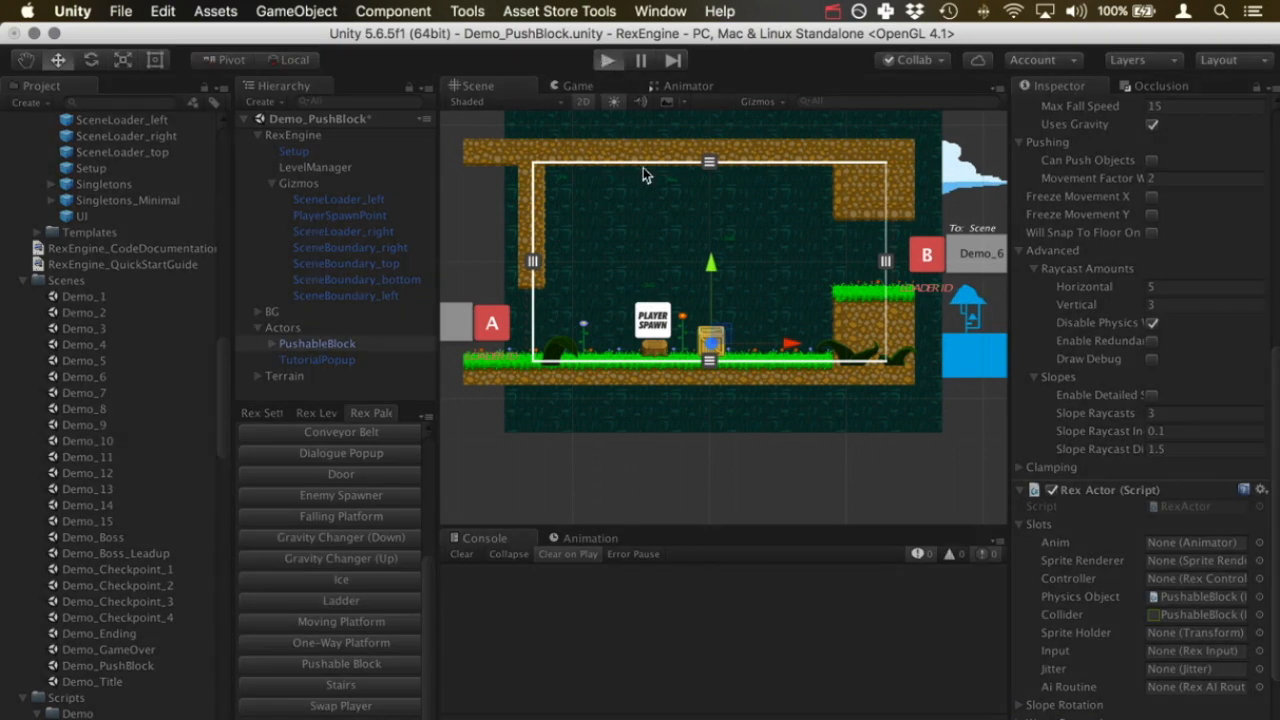
Start play mode and show the player Controller's Pushing State in the Inspector from the Scene view.
click(607, 60)
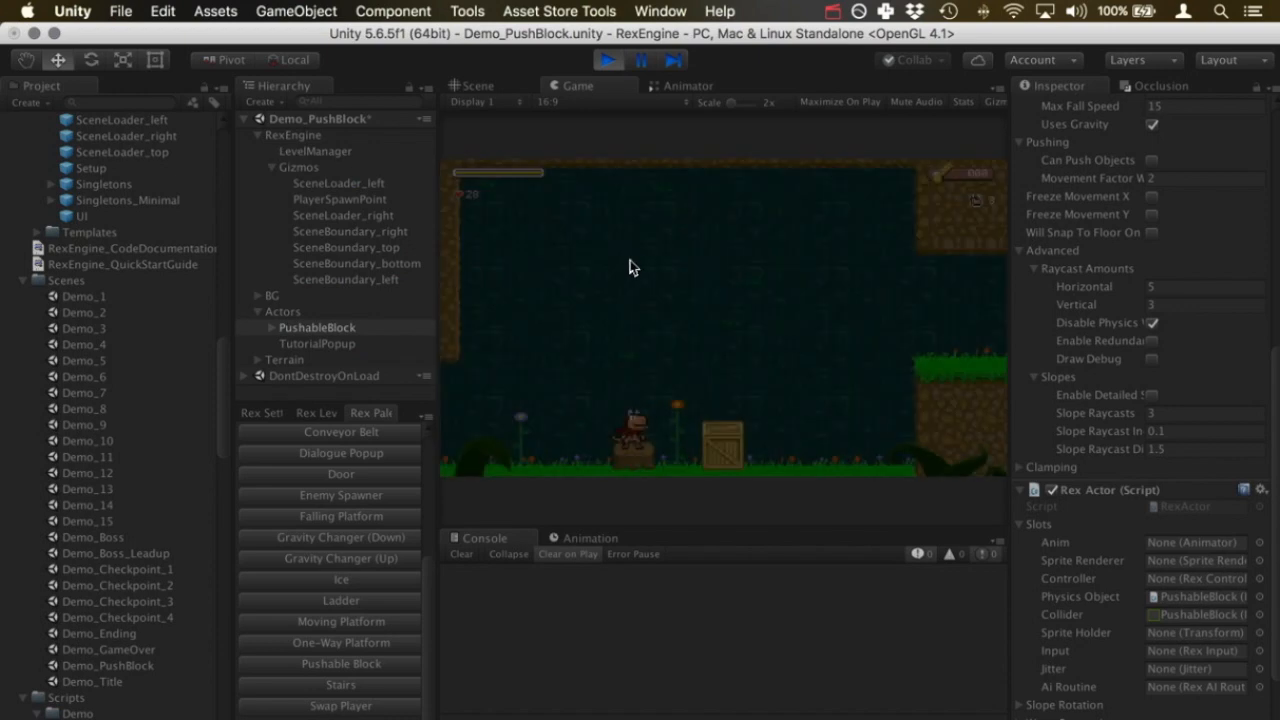
click(478, 85)
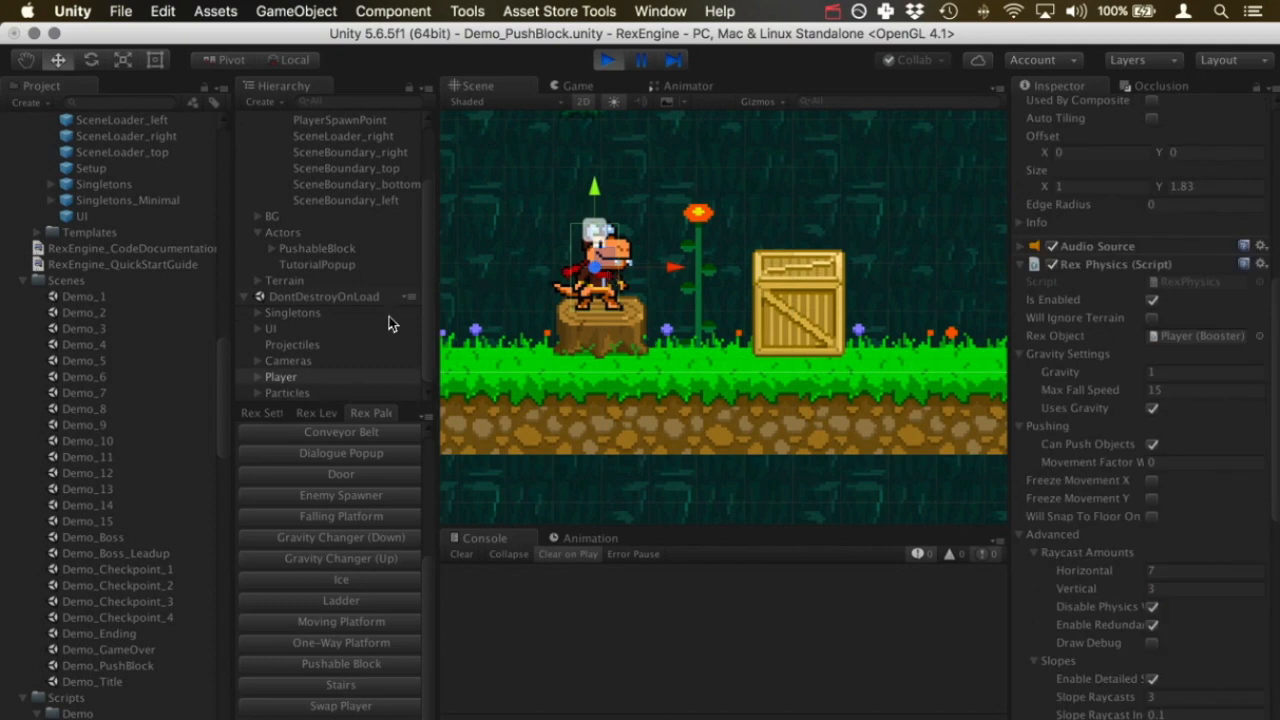
click(281, 377)
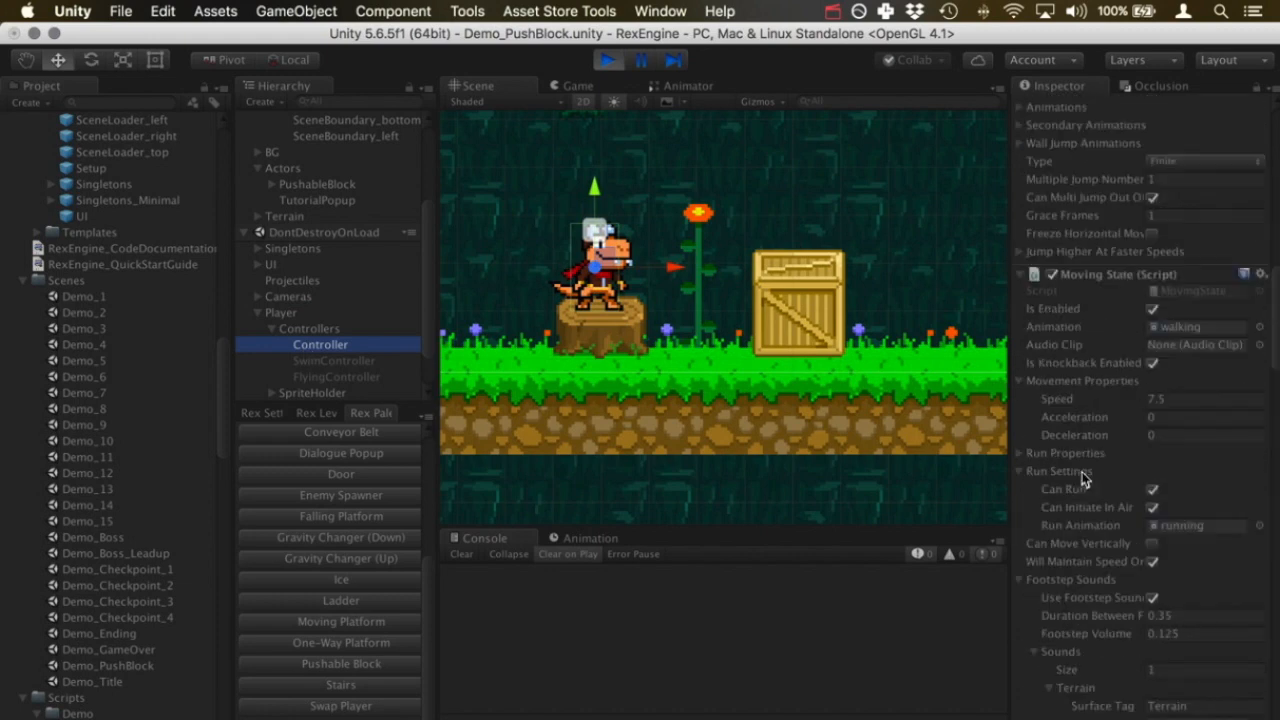
scroll(down, 3)
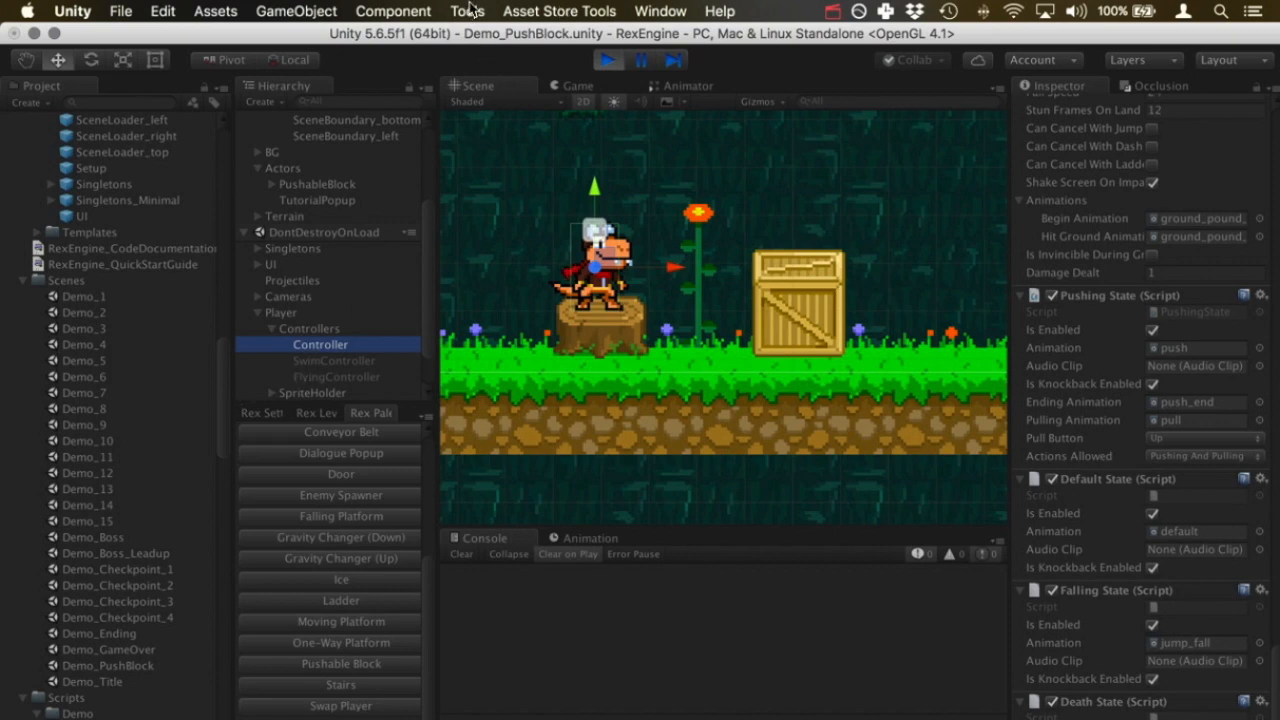
click(466, 11)
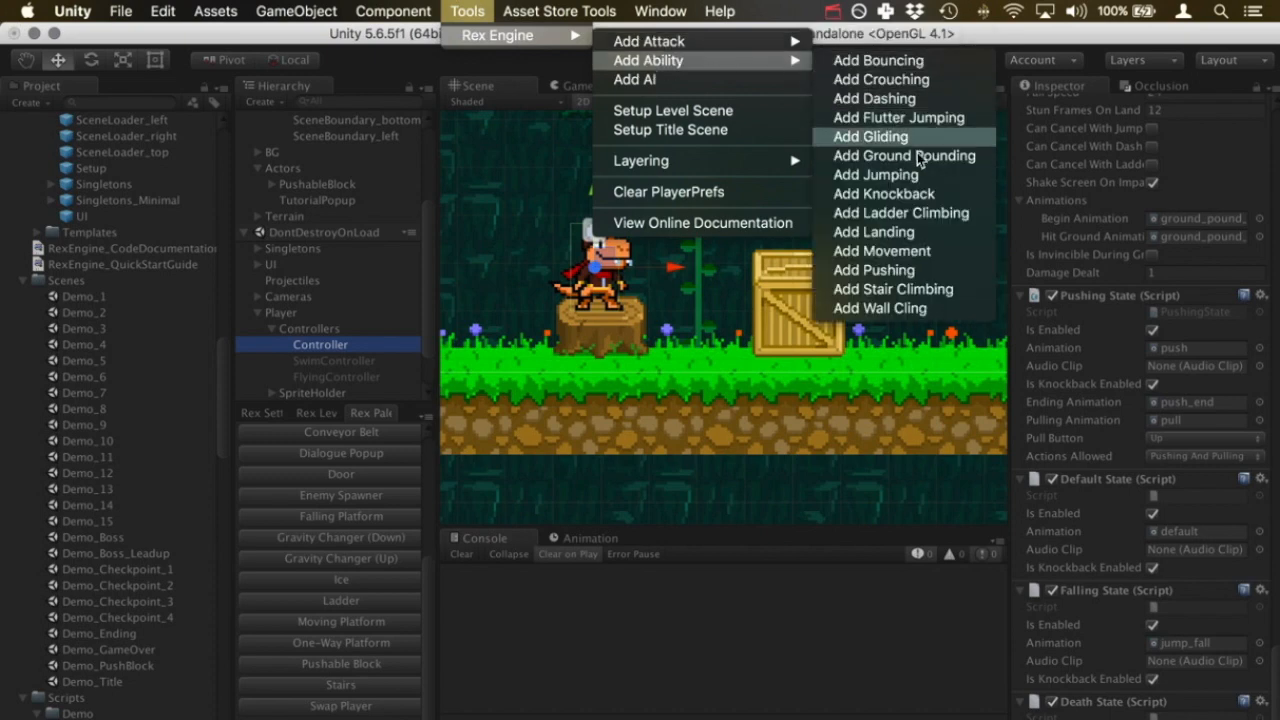
mouse_move(902, 270)
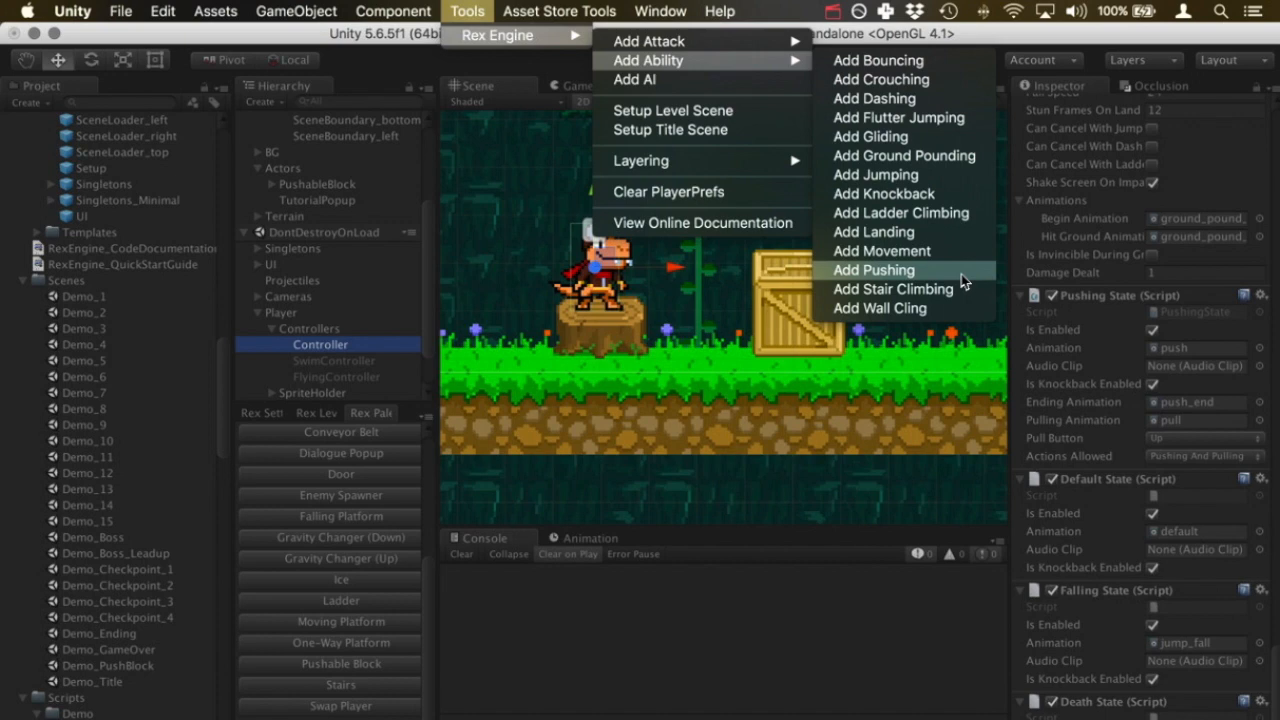
click(873, 270)
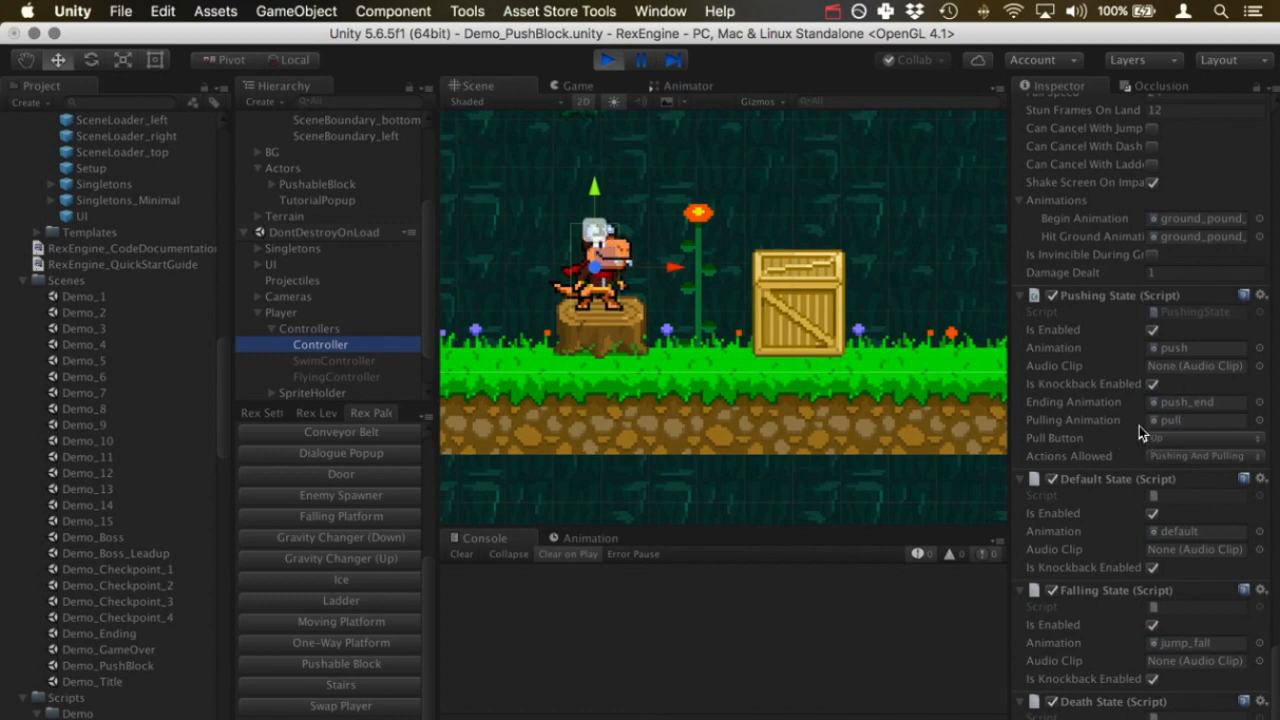
mouse_move(1105, 438)
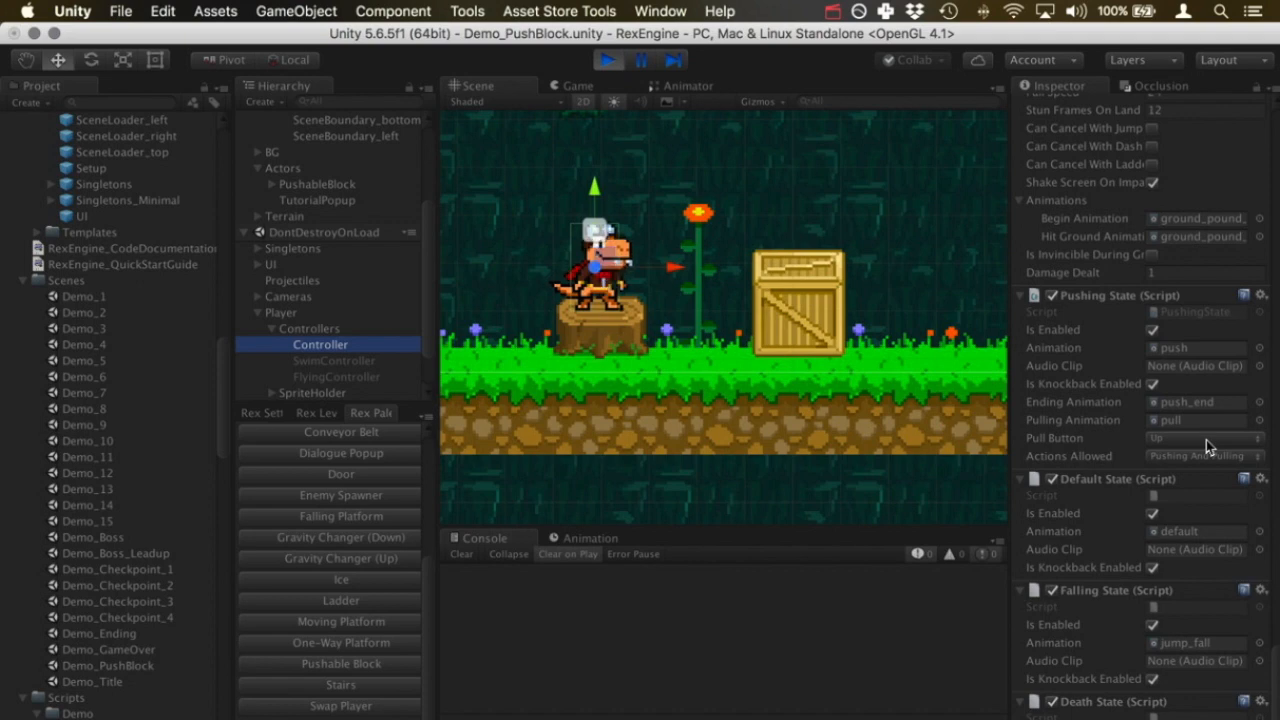
mouse_move(1258, 448)
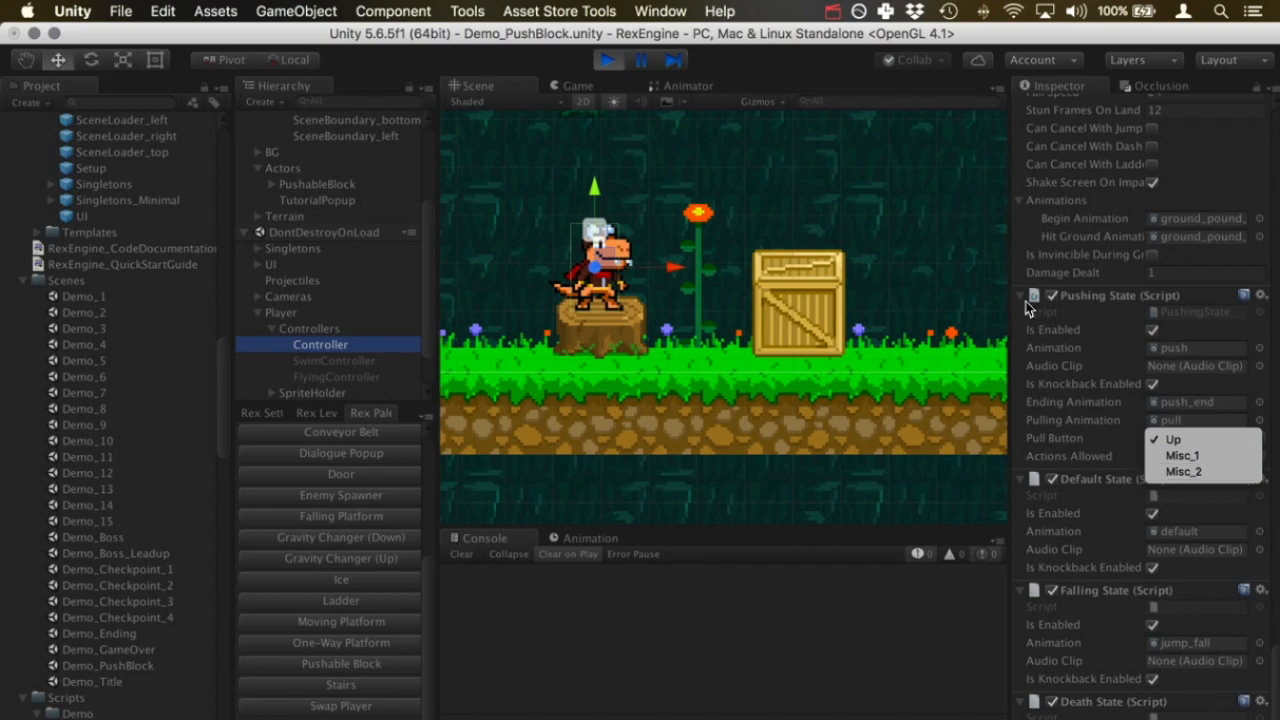
Dismiss the Pull Button choices (Up, Misc_1, Misc_2) after checking them.
click(162, 11)
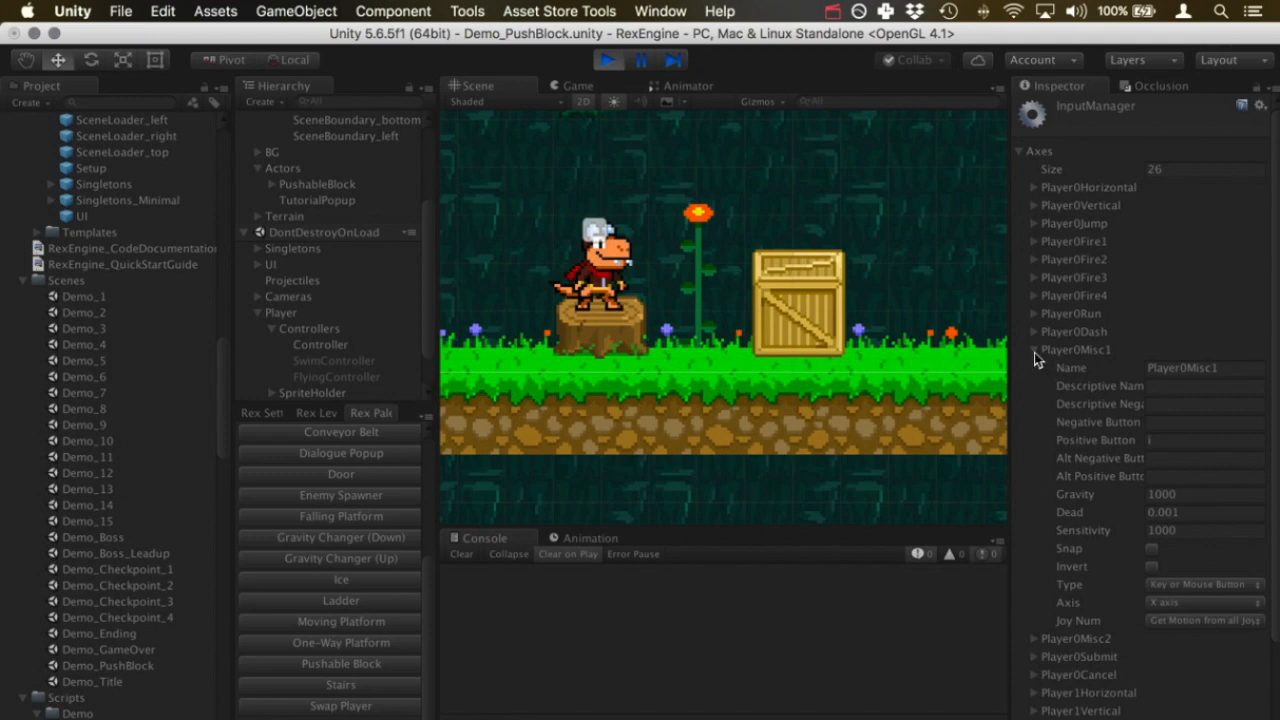
Expand the Player0Misc1 and Player0Misc2 axis details in the Input Manager.
click(1034, 349)
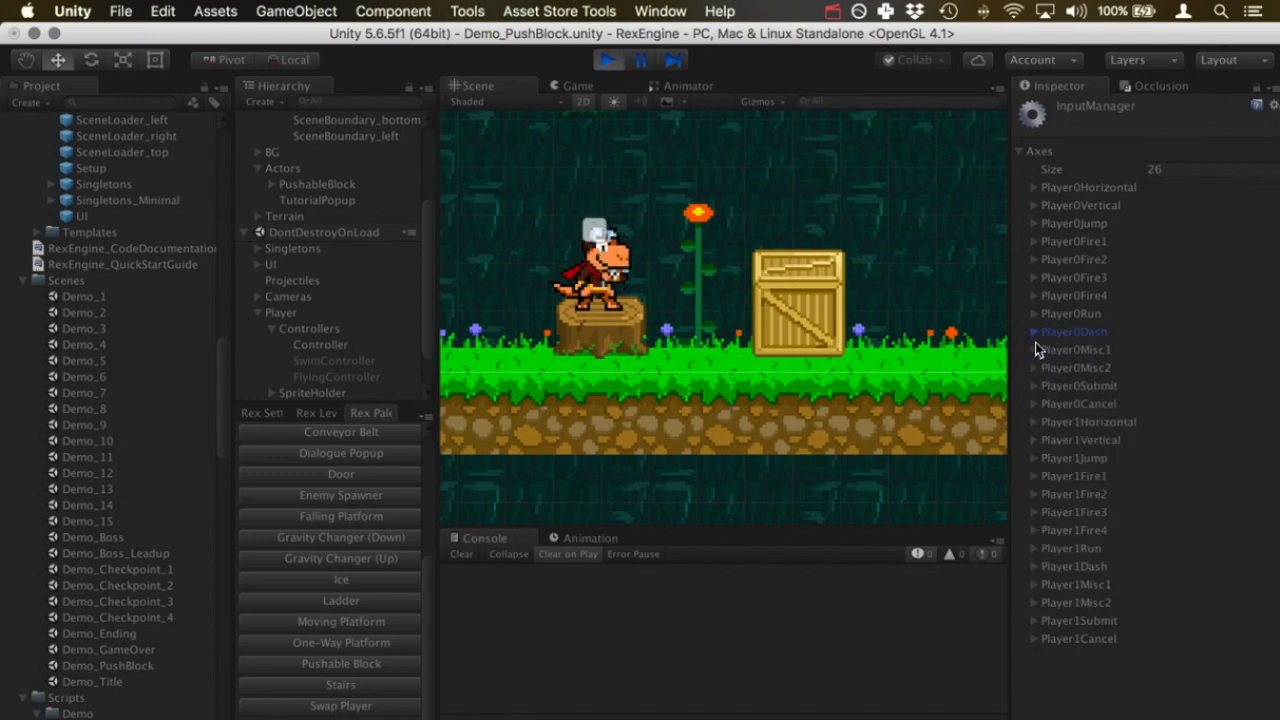
click(1033, 349)
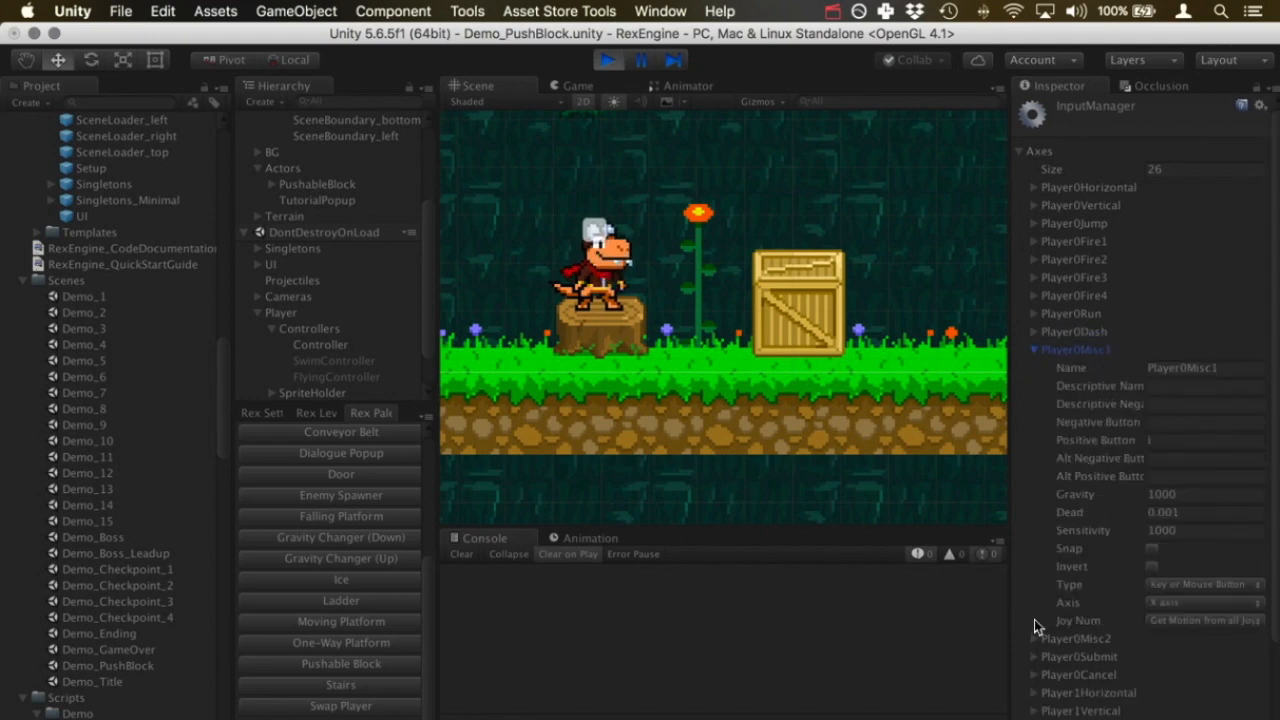
click(1035, 638)
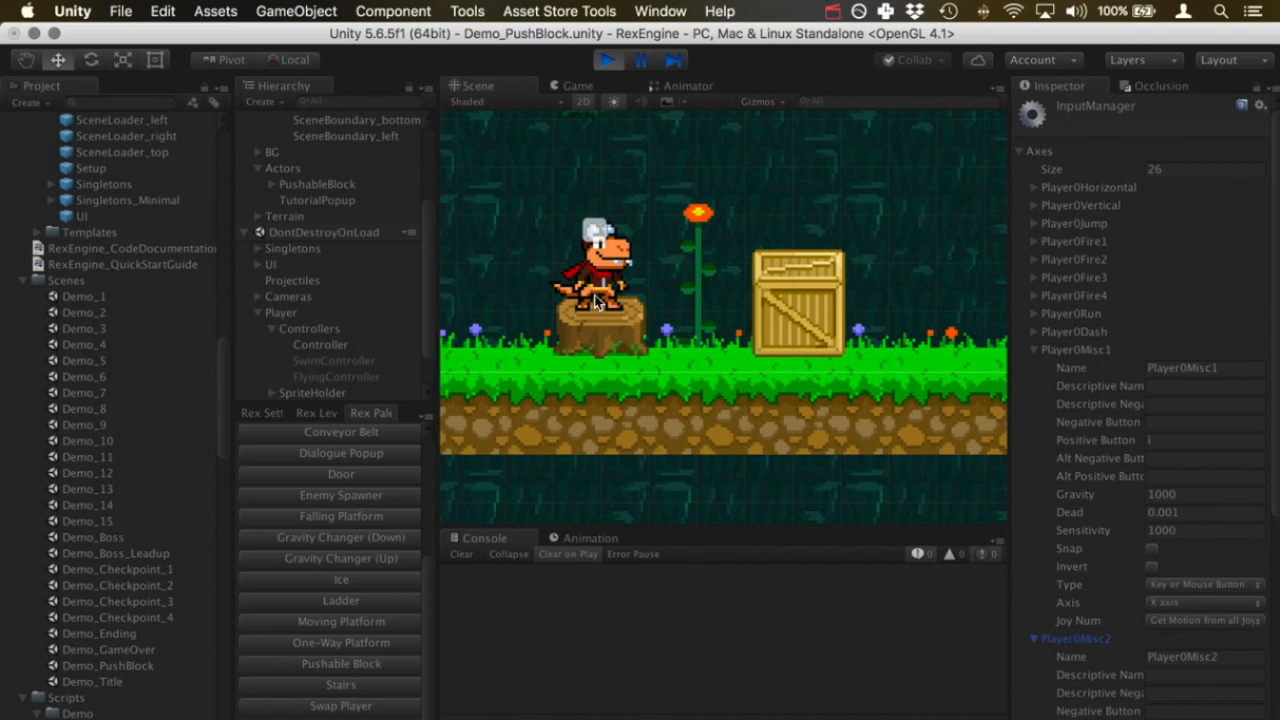
Reselect the player Controller and scroll past Crouch, Dash and Ground Pound to the Pushing State.
click(320, 344)
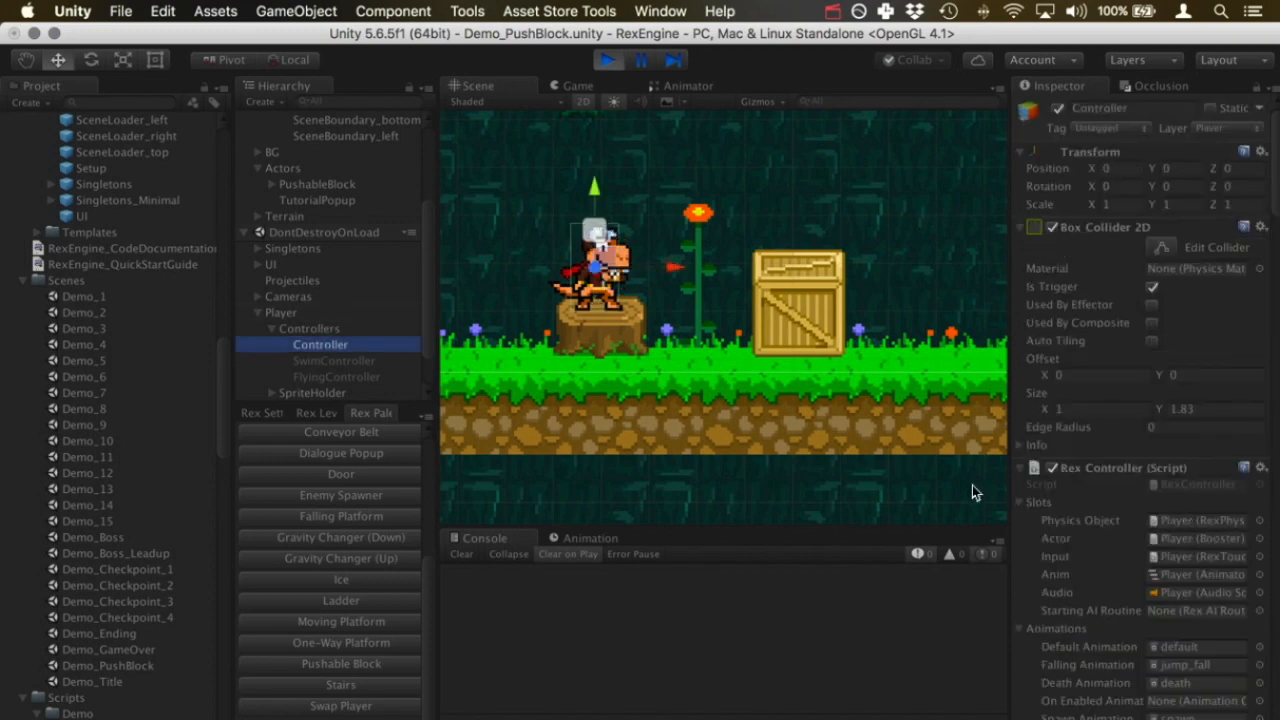
scroll(down, 3)
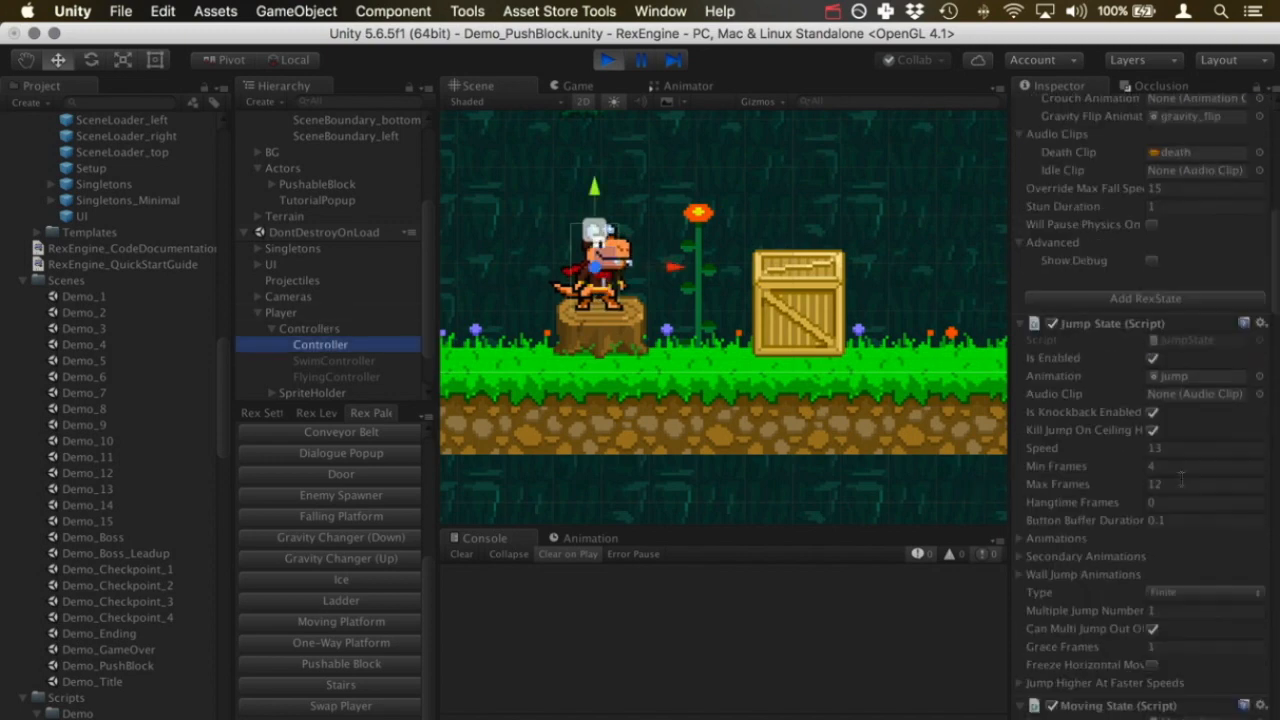
scroll(down, 3)
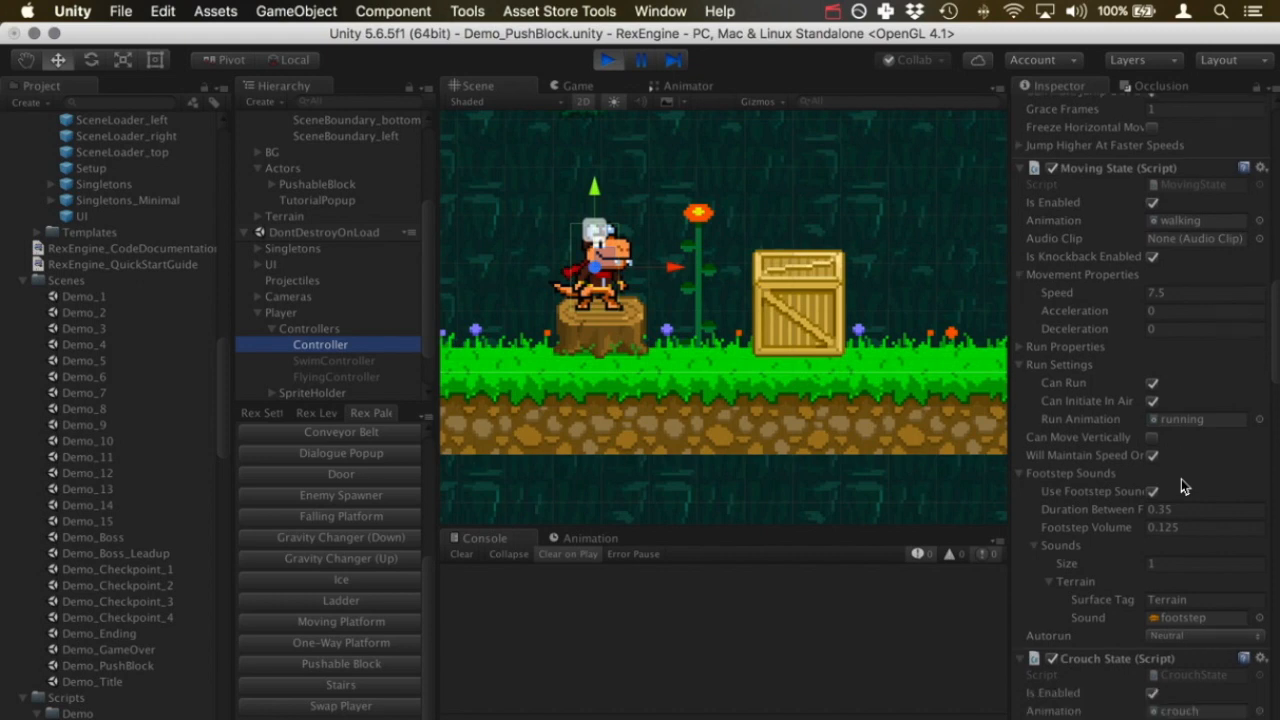
scroll(down, 3)
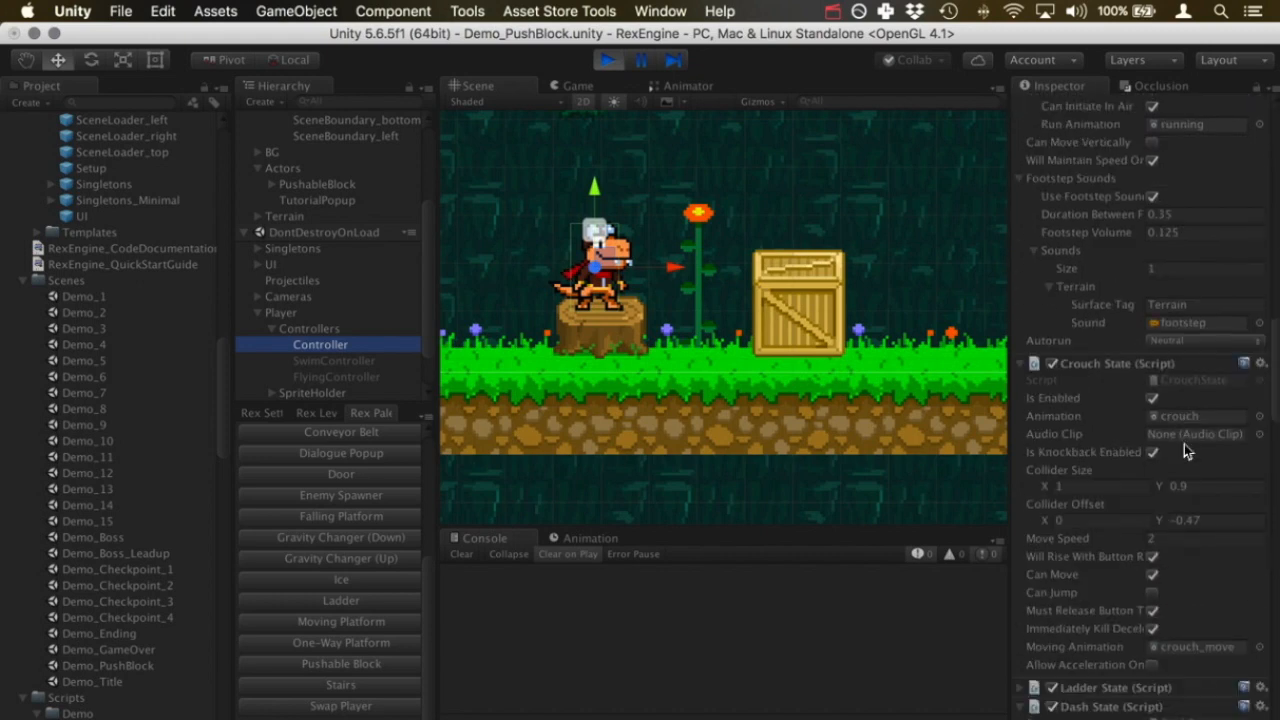
scroll(down, 3)
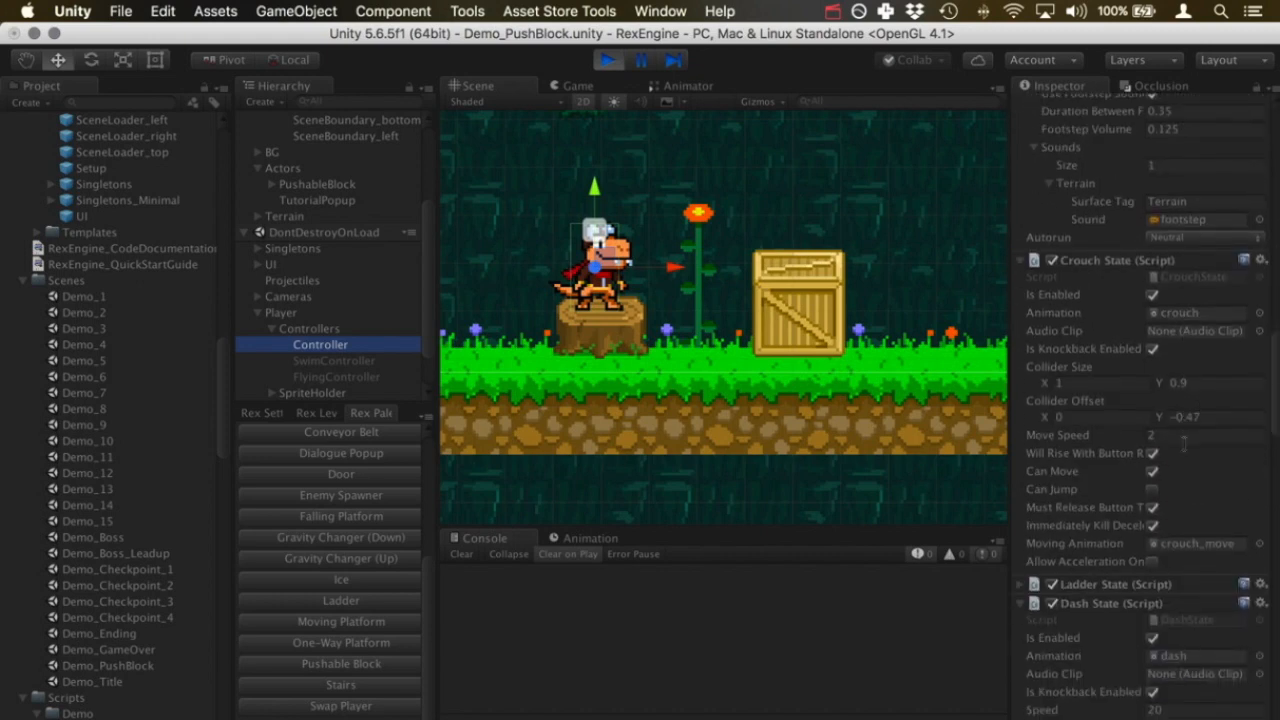
scroll(down, 3)
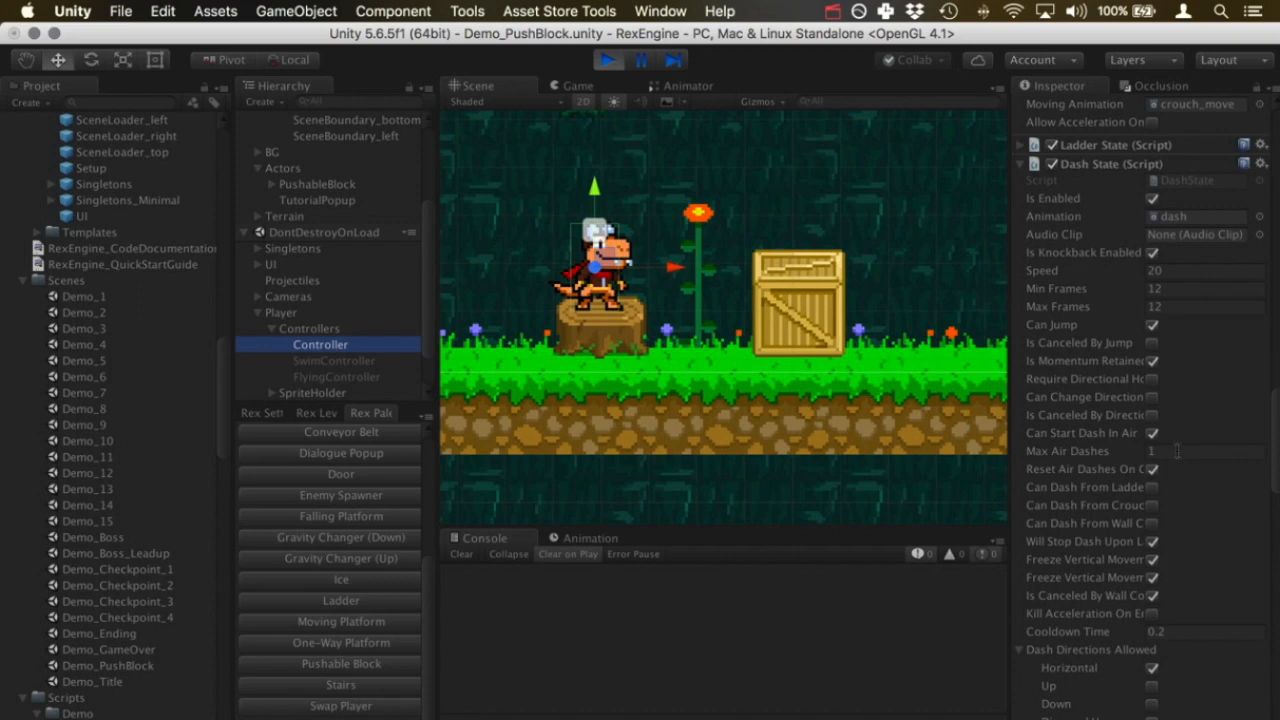
mouse_move(1180, 430)
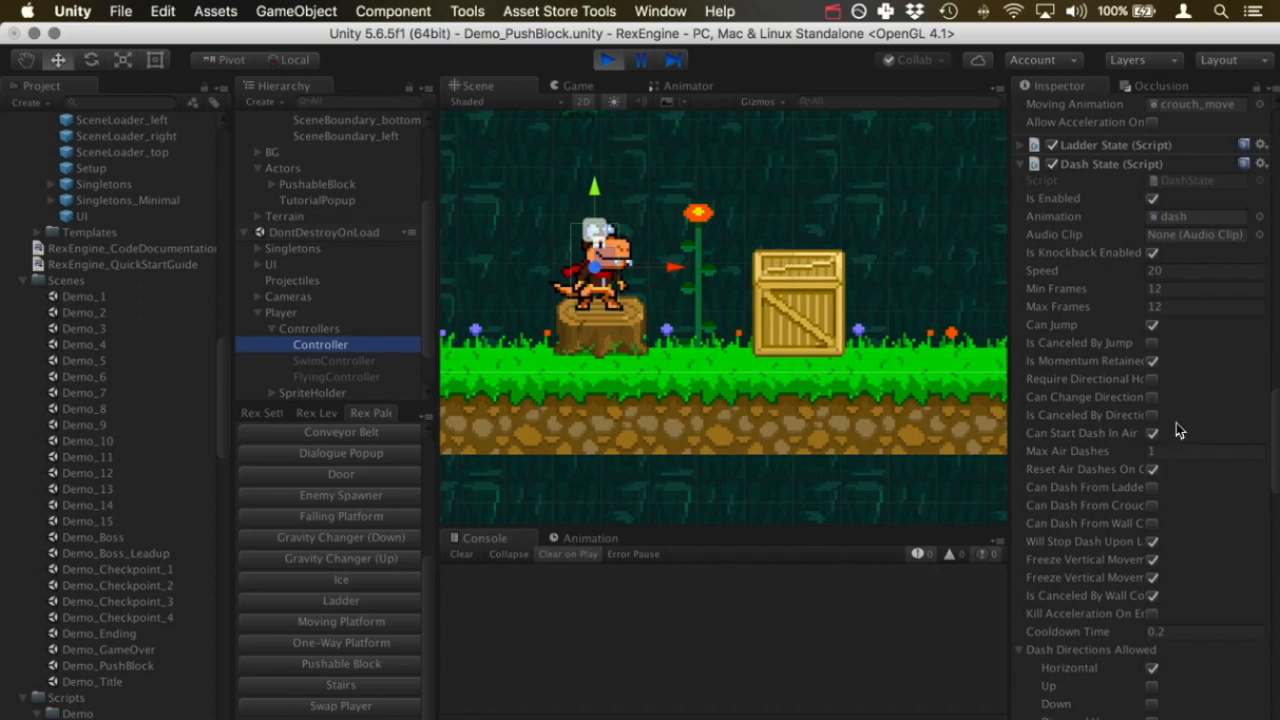
scroll(down, 3)
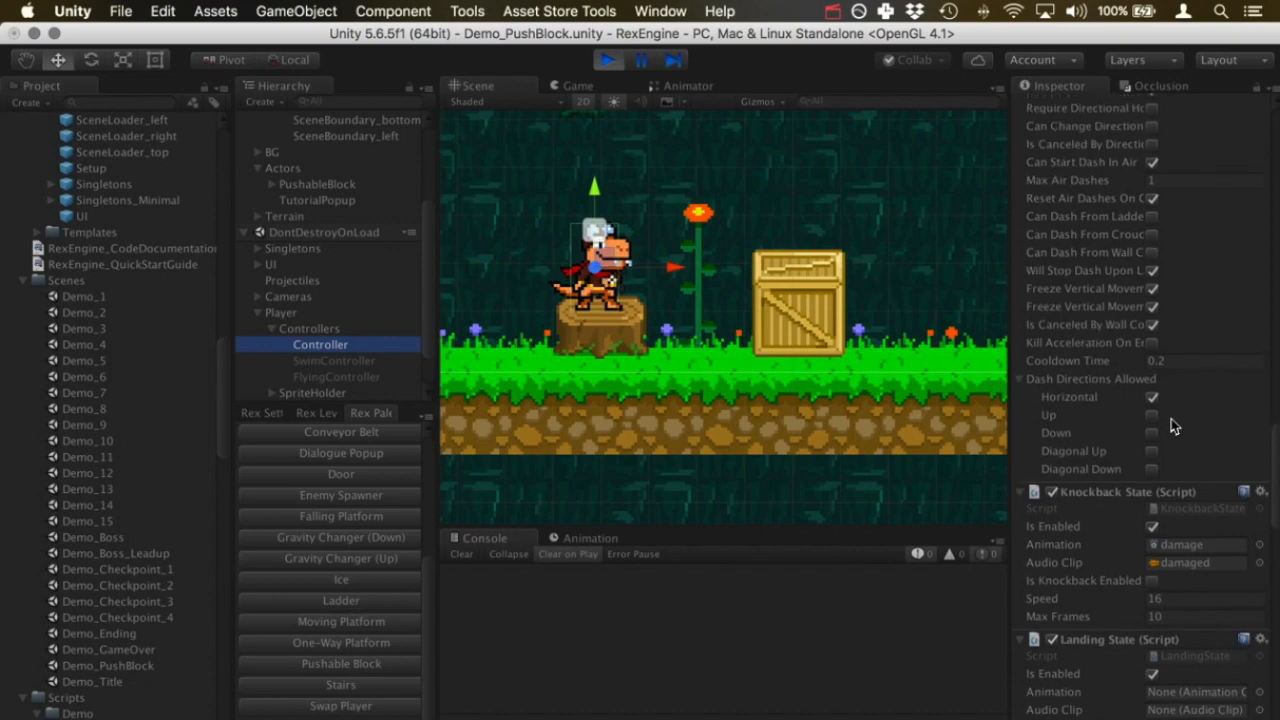
scroll(up, 3)
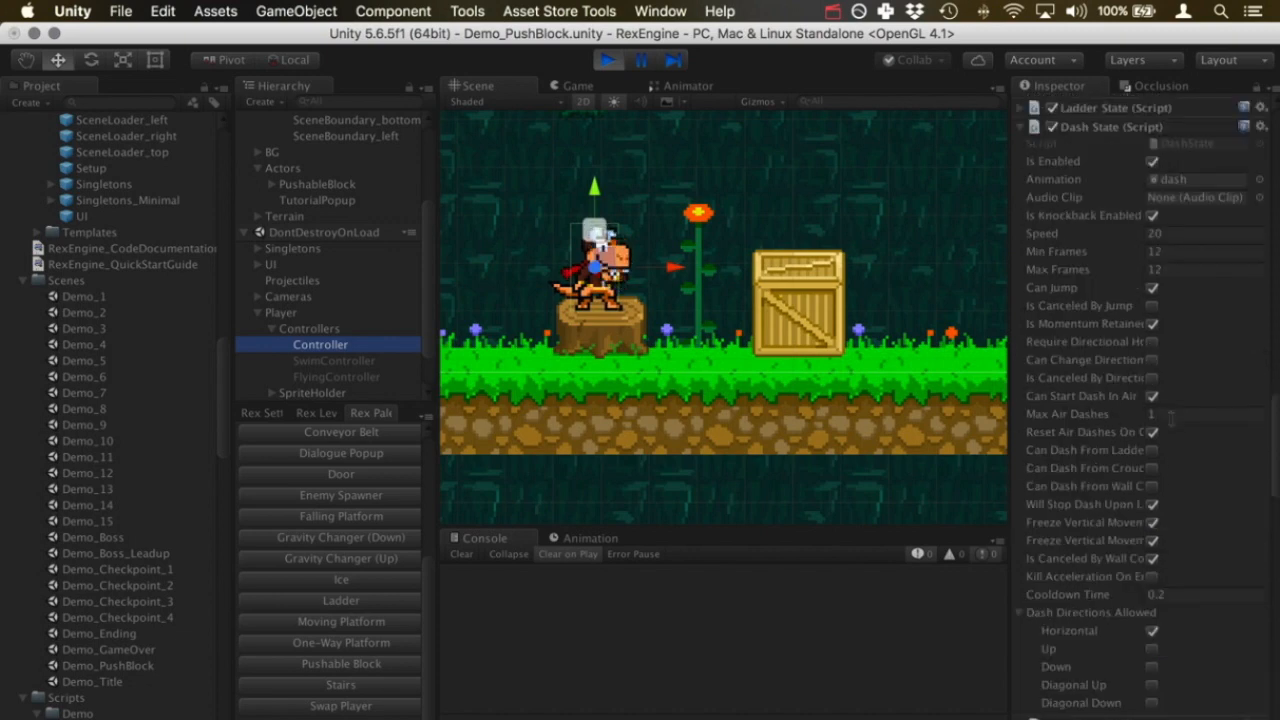
scroll(down, 3)
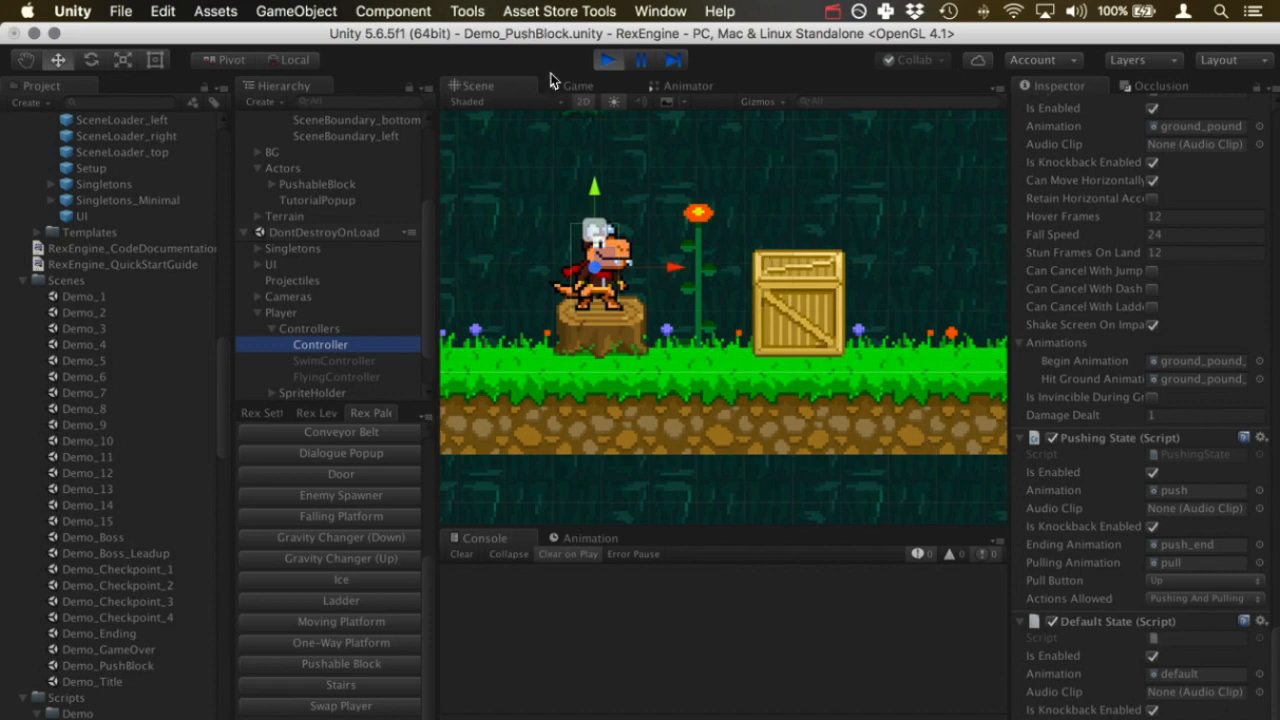
mouse_move(1200, 605)
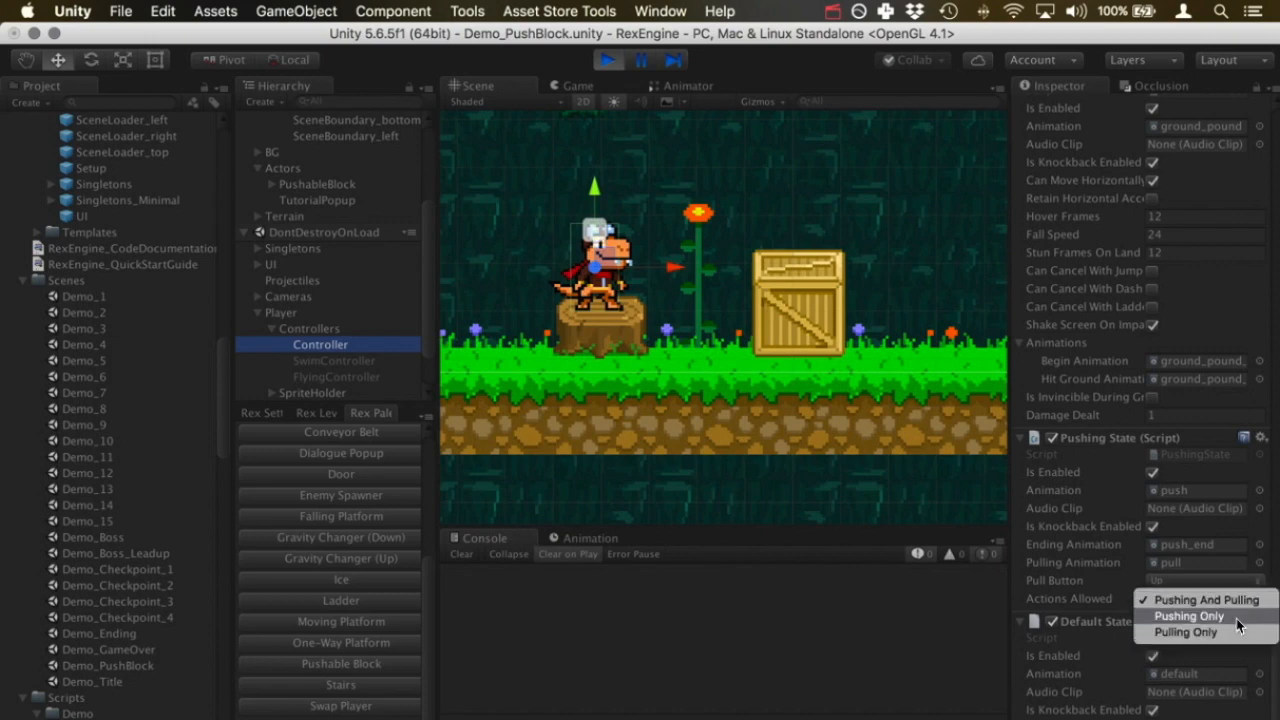
mouse_move(1186, 632)
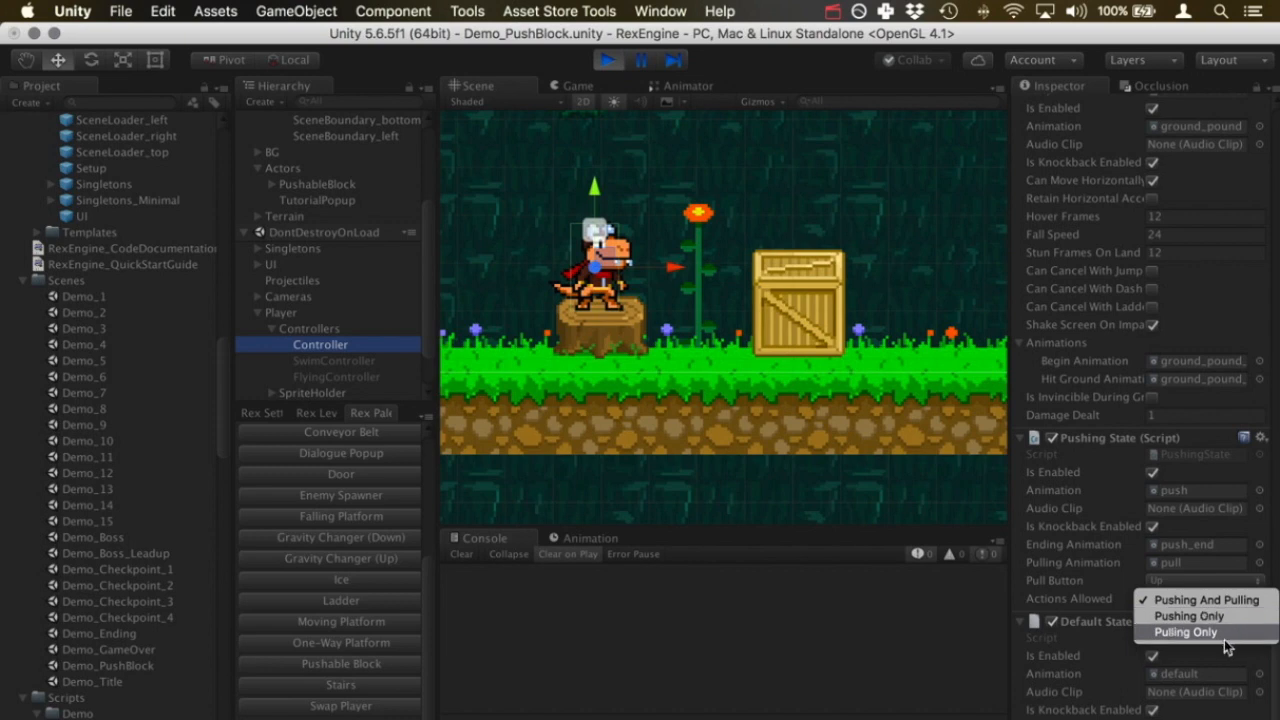
mouse_move(1240, 645)
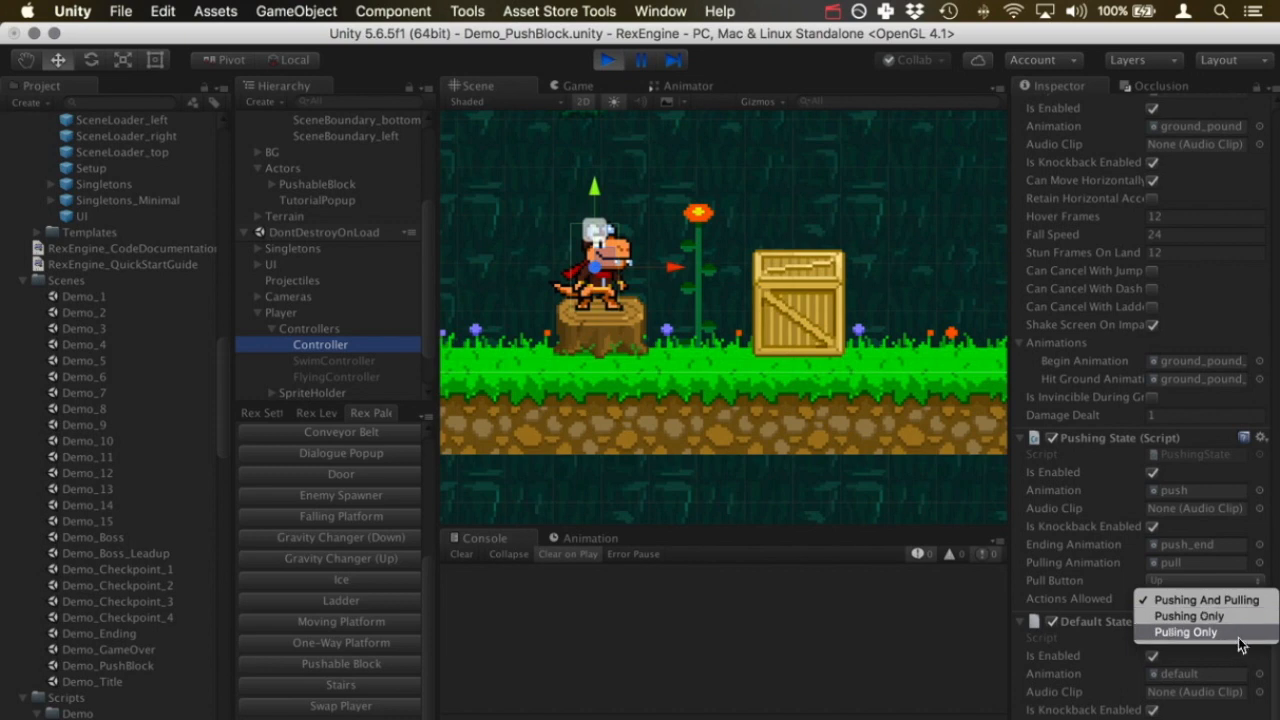
mouse_move(852, 145)
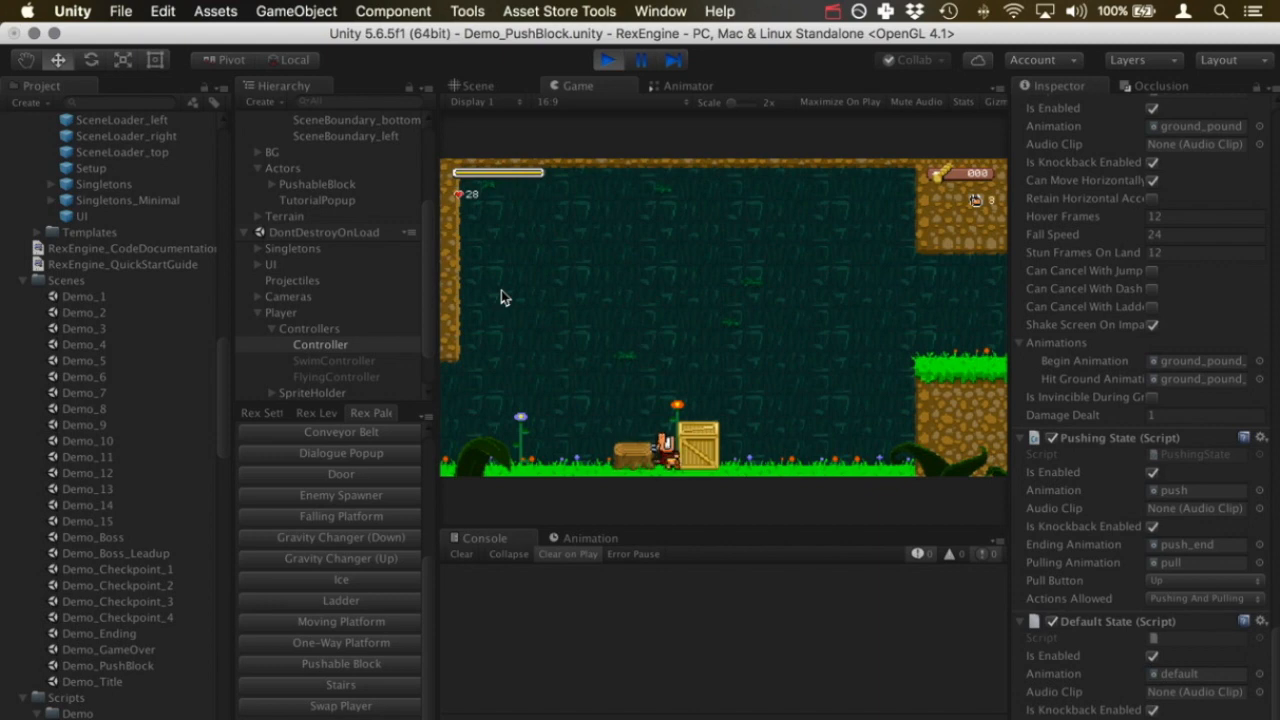
mouse_move(600, 266)
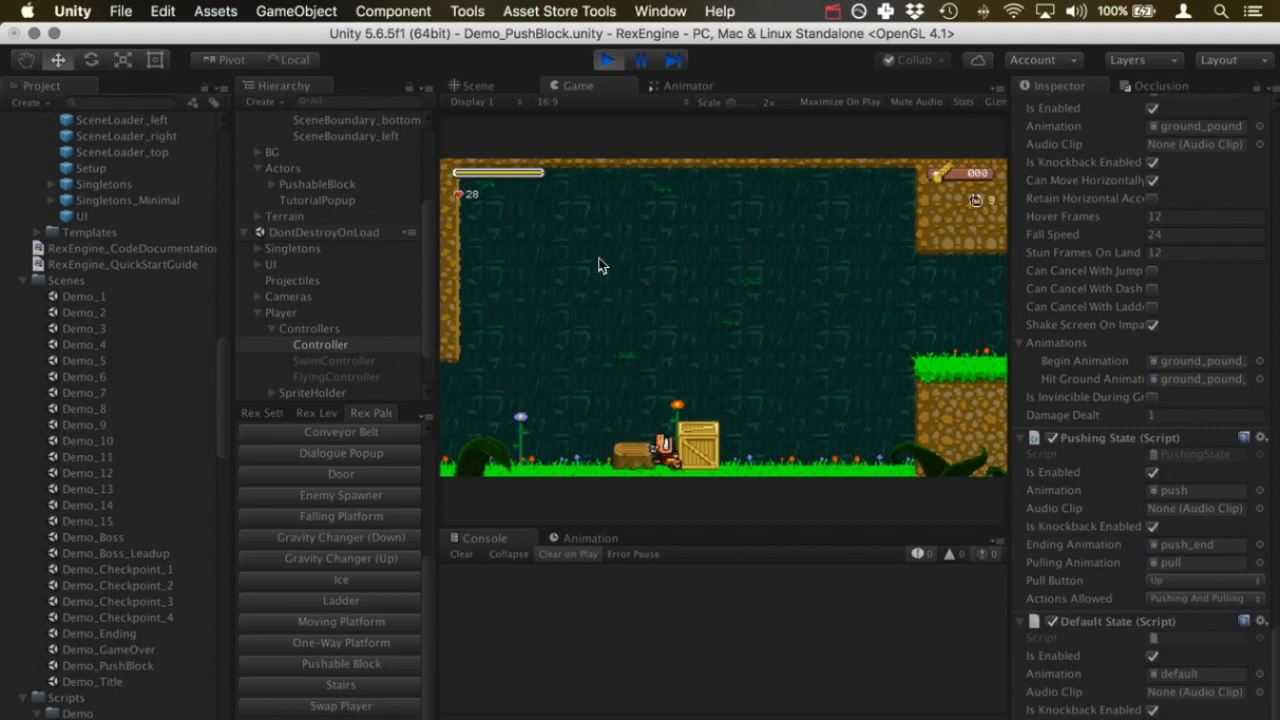